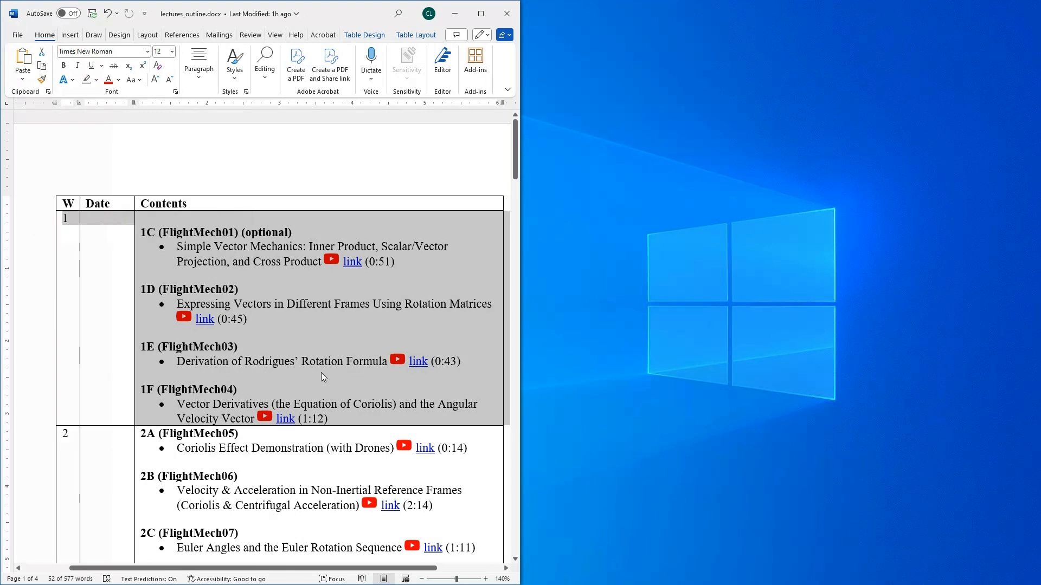
mouse_move(316, 357)
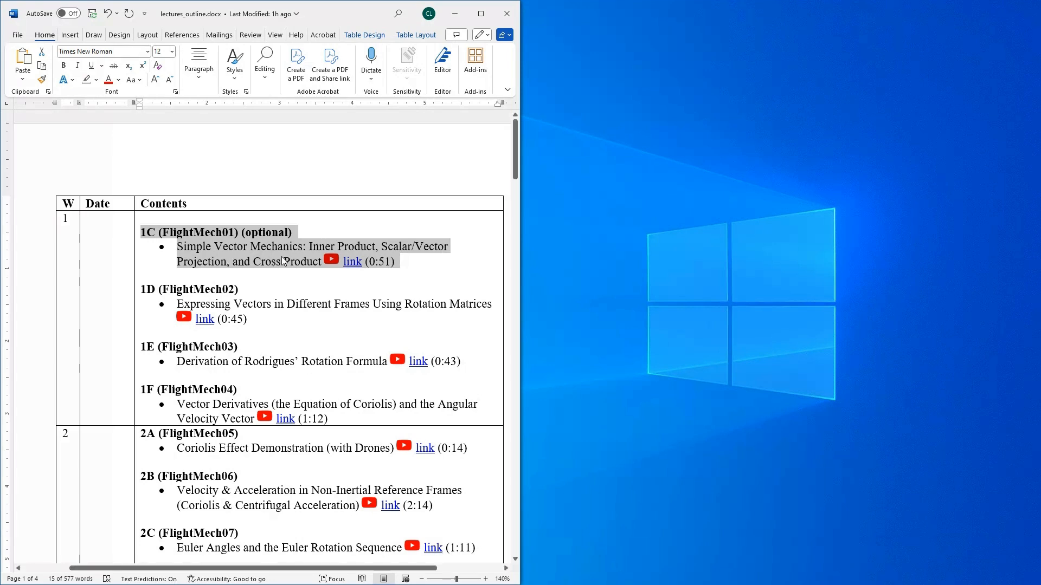
mouse_move(275, 300)
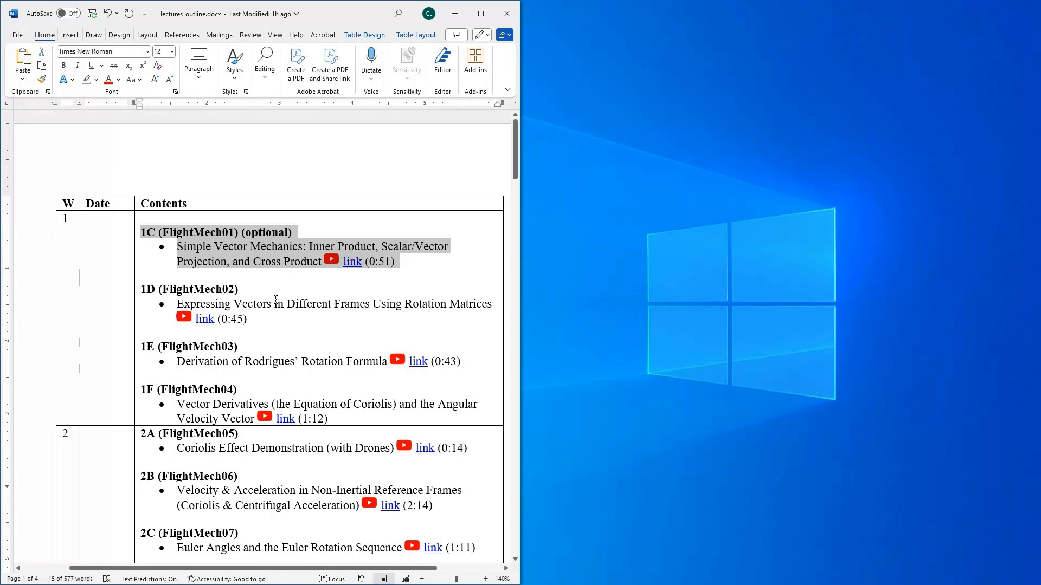
Select the 1D FlightMech02 entry, then deselect the week 1 lecture entries
click(248, 318)
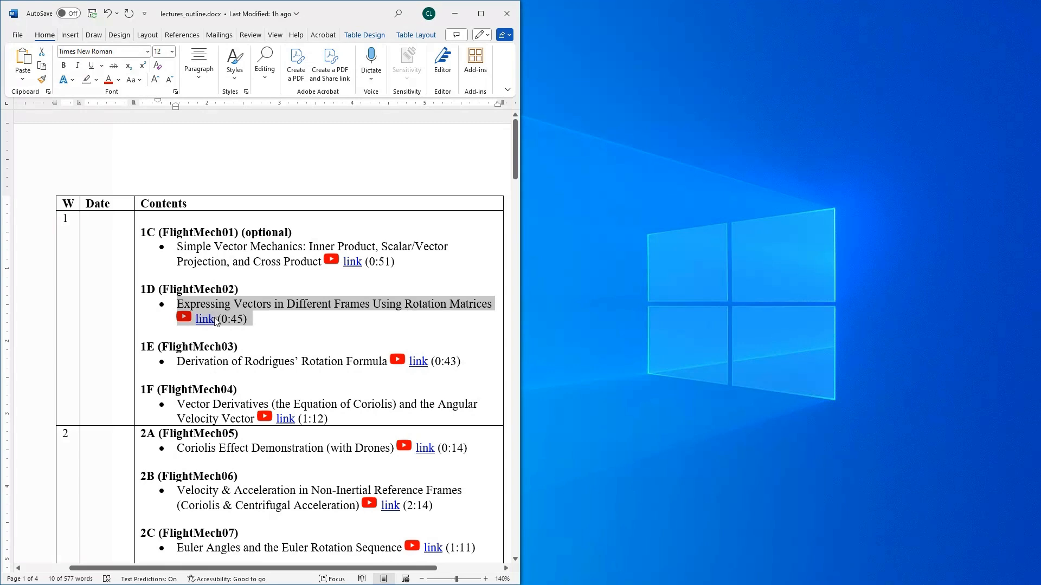
mouse_move(237, 325)
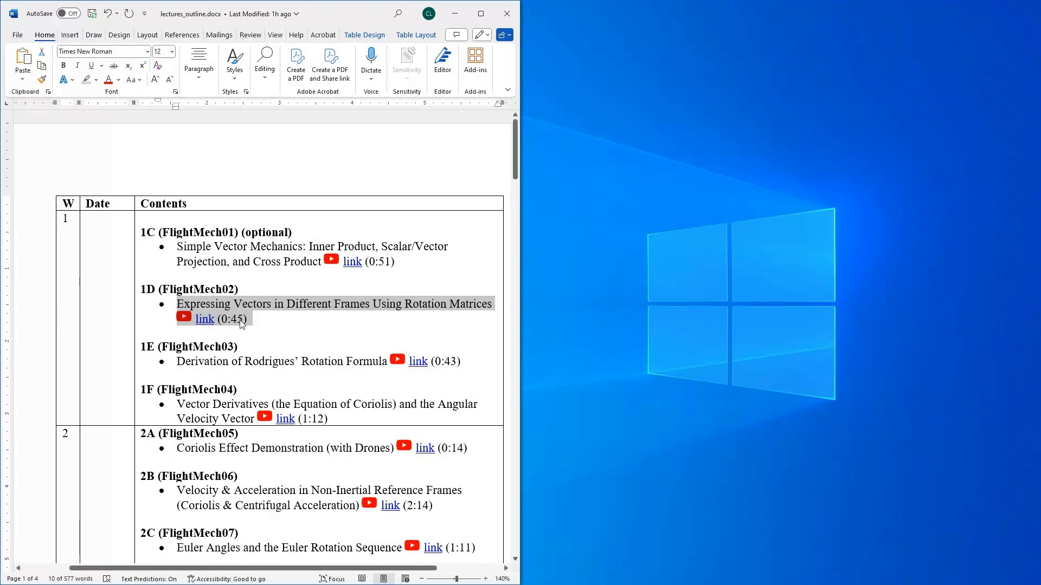
mouse_move(217, 312)
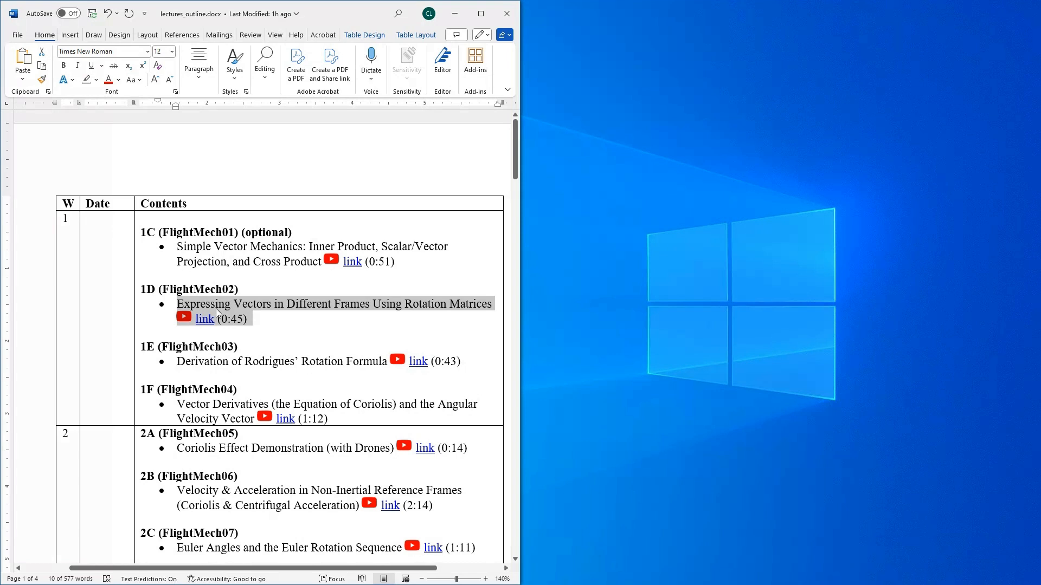
mouse_move(263, 351)
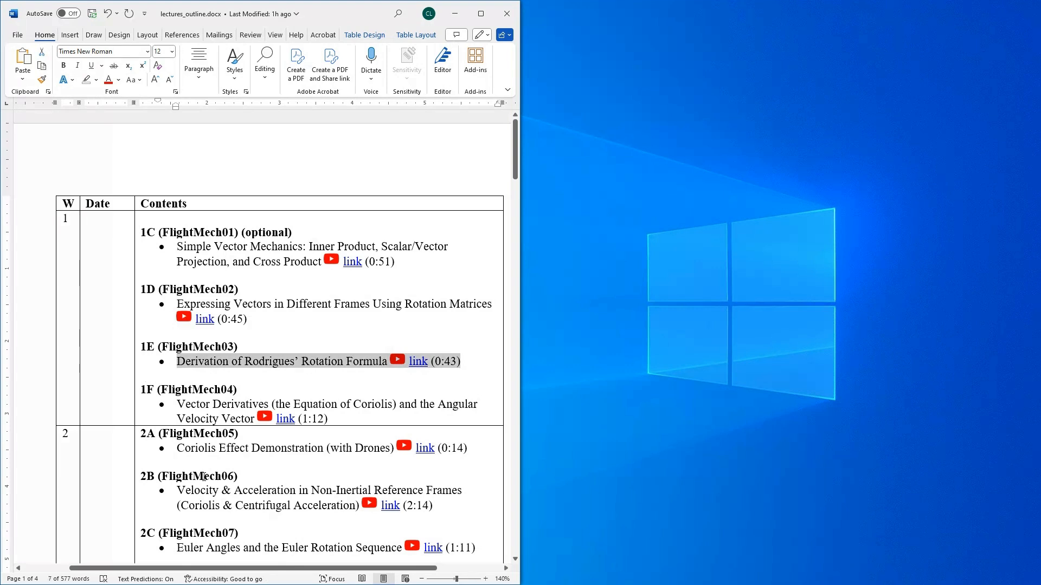
mouse_move(299, 517)
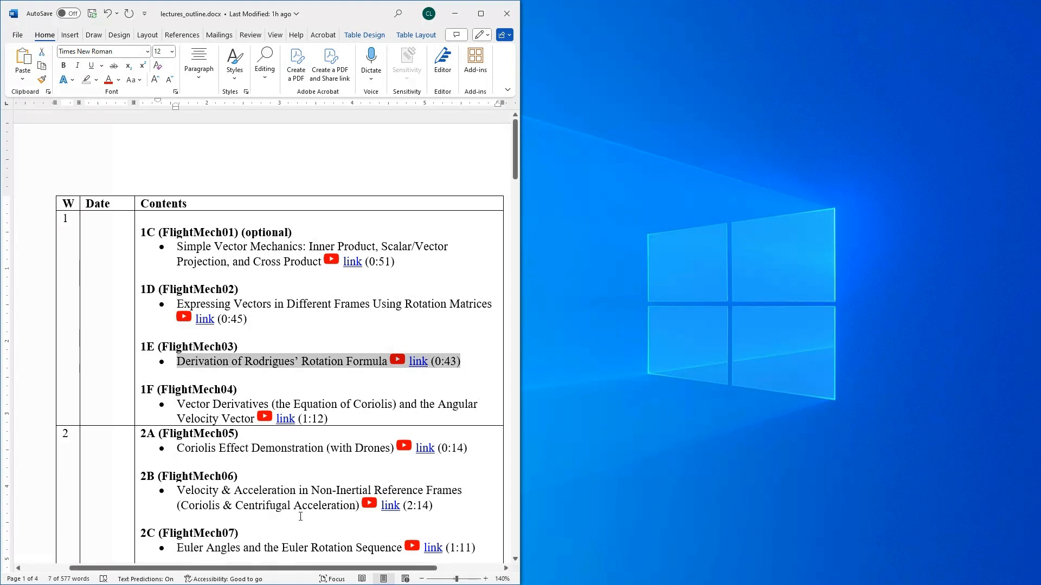
mouse_move(289, 370)
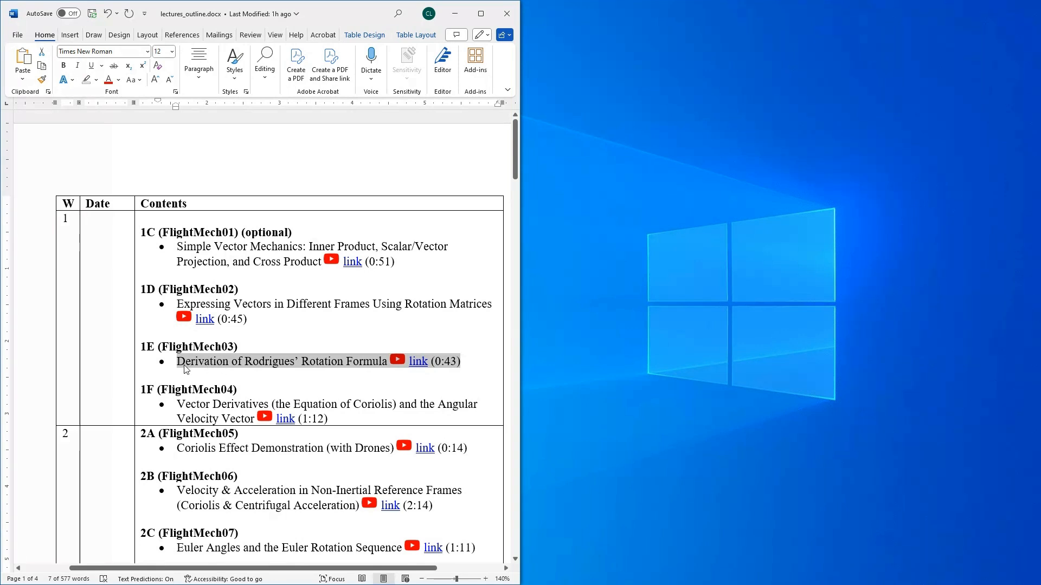
mouse_move(335, 364)
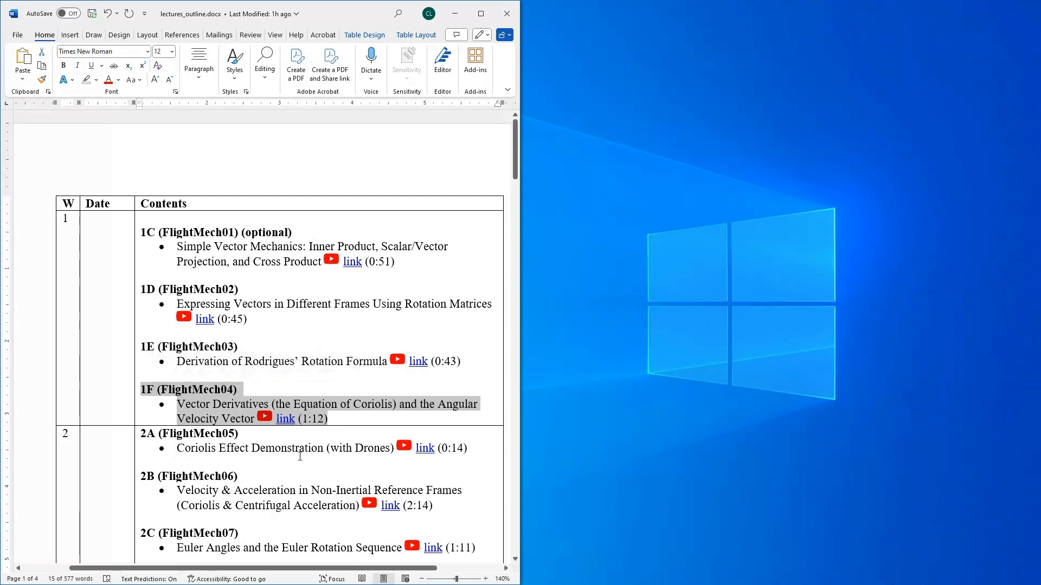
mouse_move(215, 412)
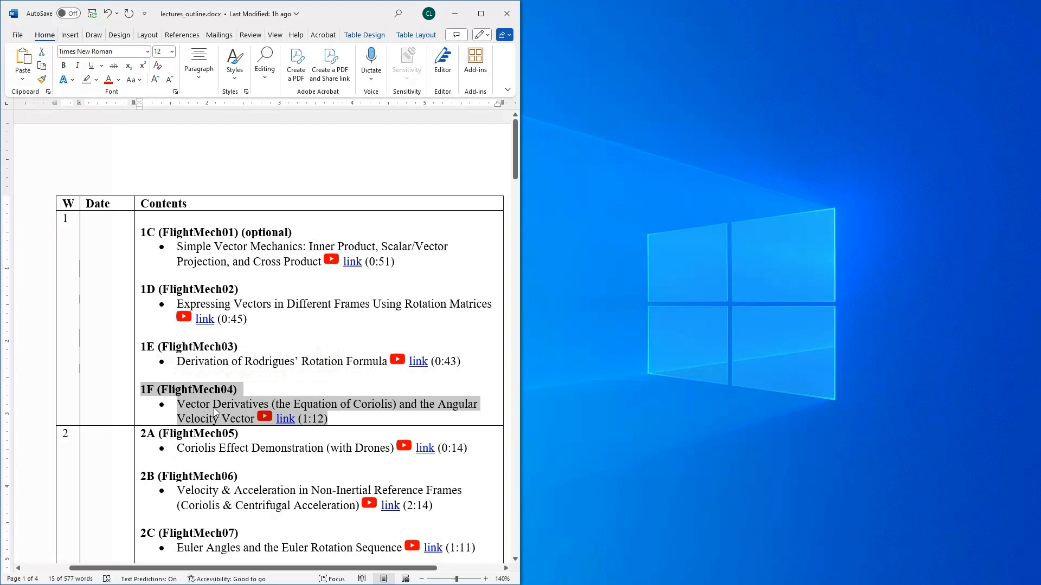
mouse_move(323, 410)
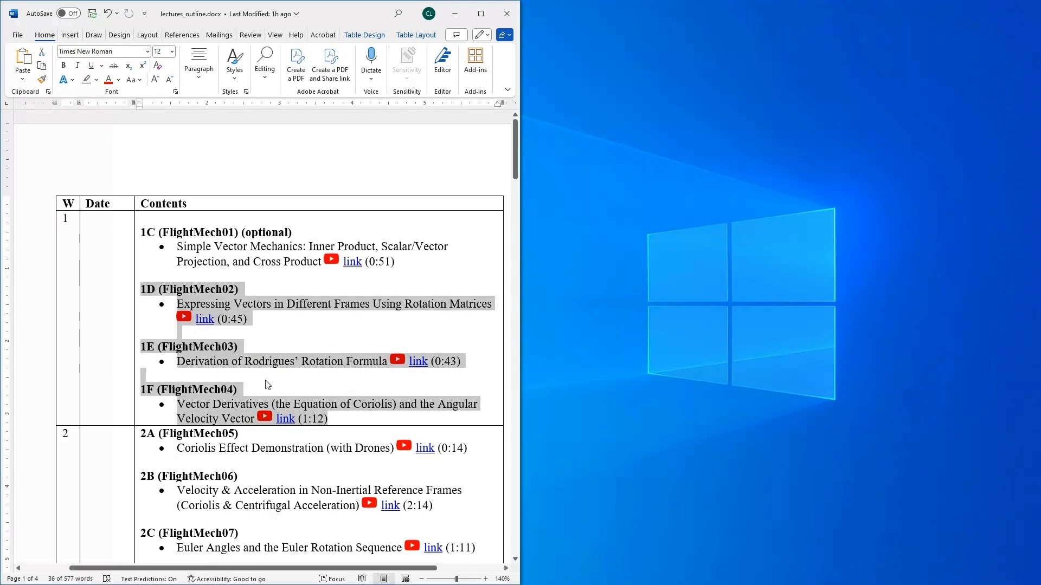
mouse_move(239, 369)
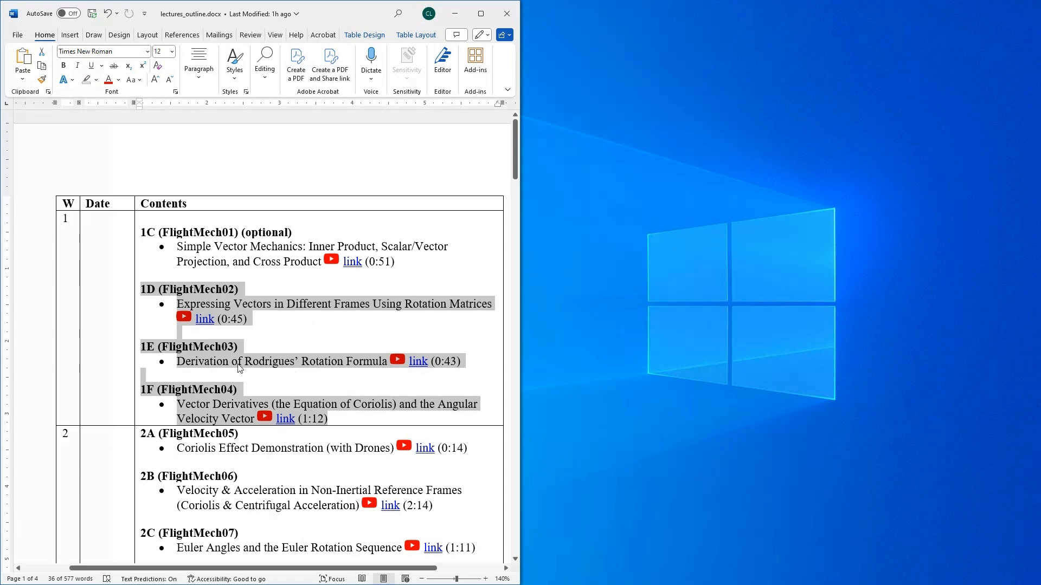
mouse_move(291, 386)
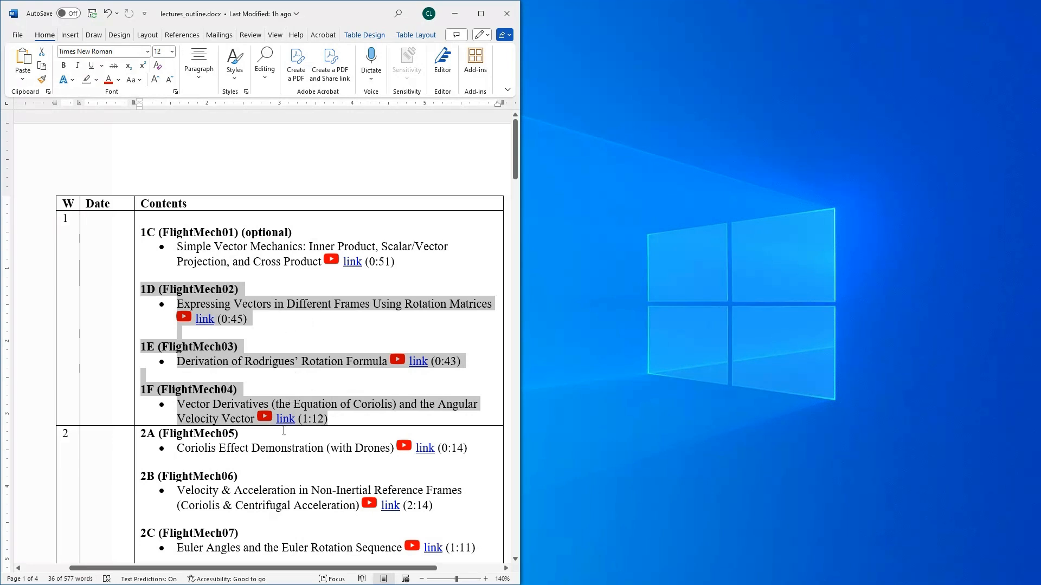
scroll(down, 3)
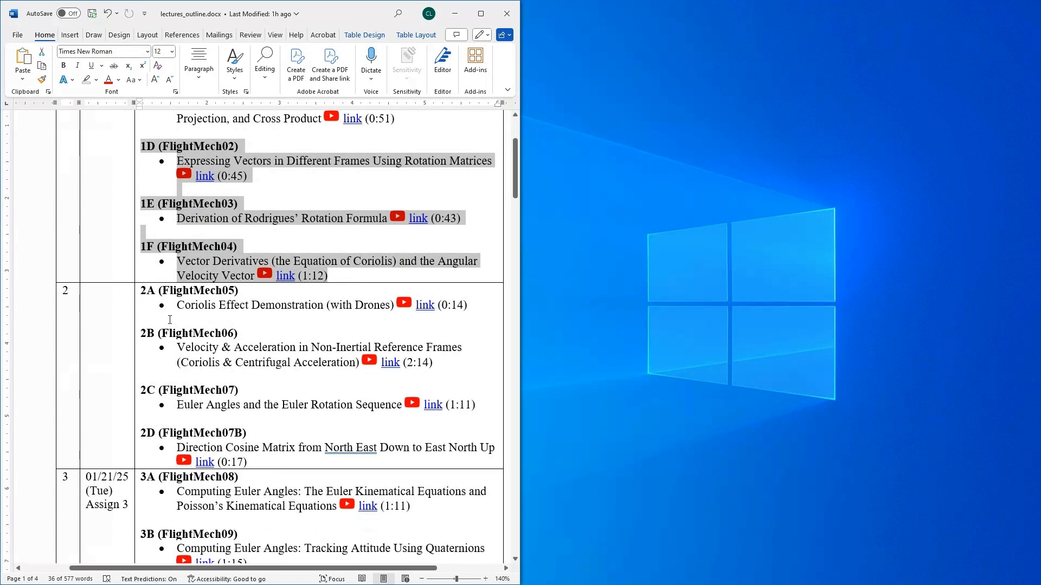
scroll(up, 3)
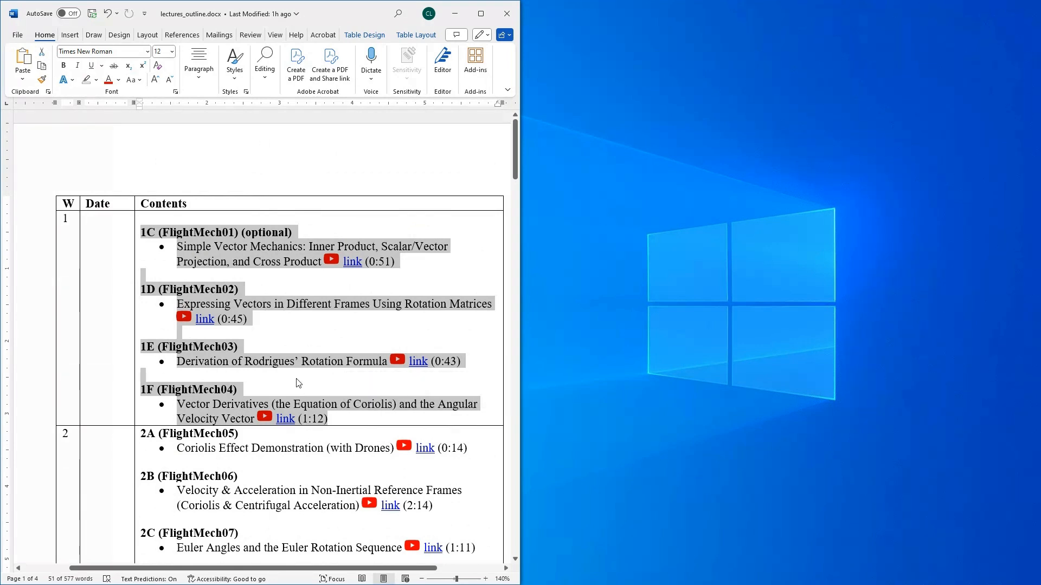
click(296, 376)
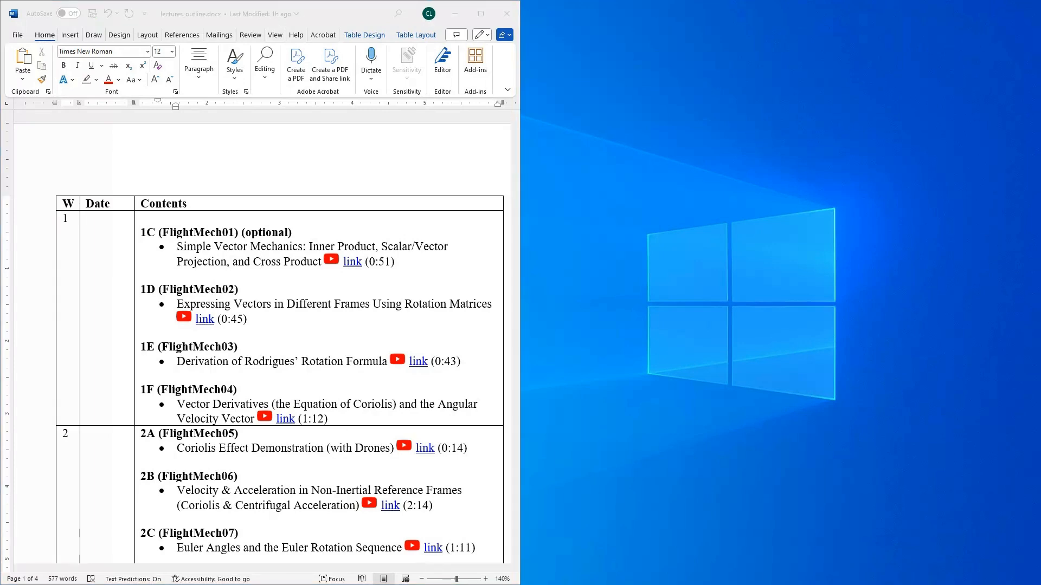
mouse_move(537, 106)
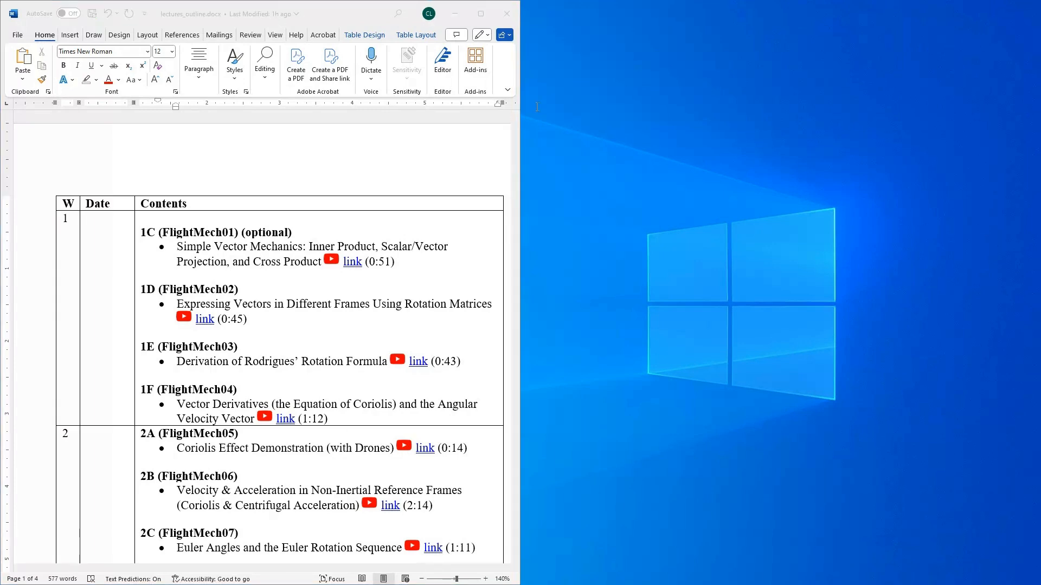
Play the rotation matrices lecture from about 14:05 and open its GitHub lecture notes link
click(205, 319)
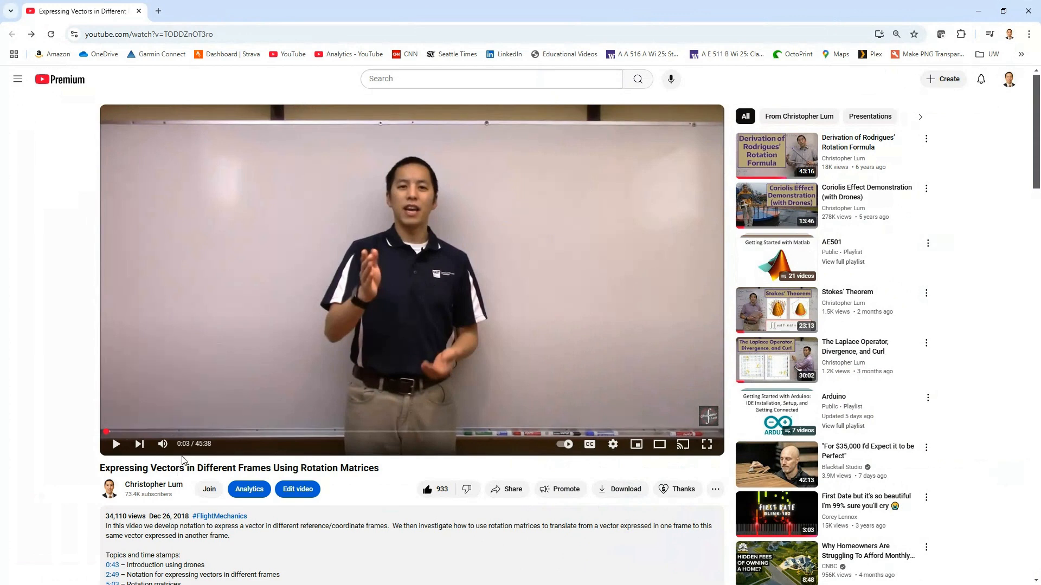
mouse_move(292, 434)
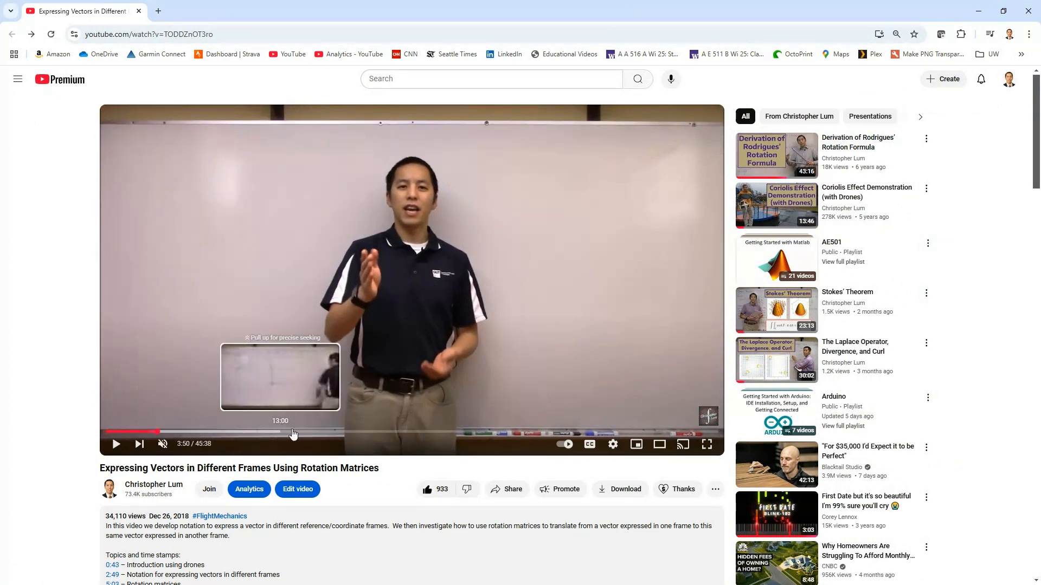
click(294, 433)
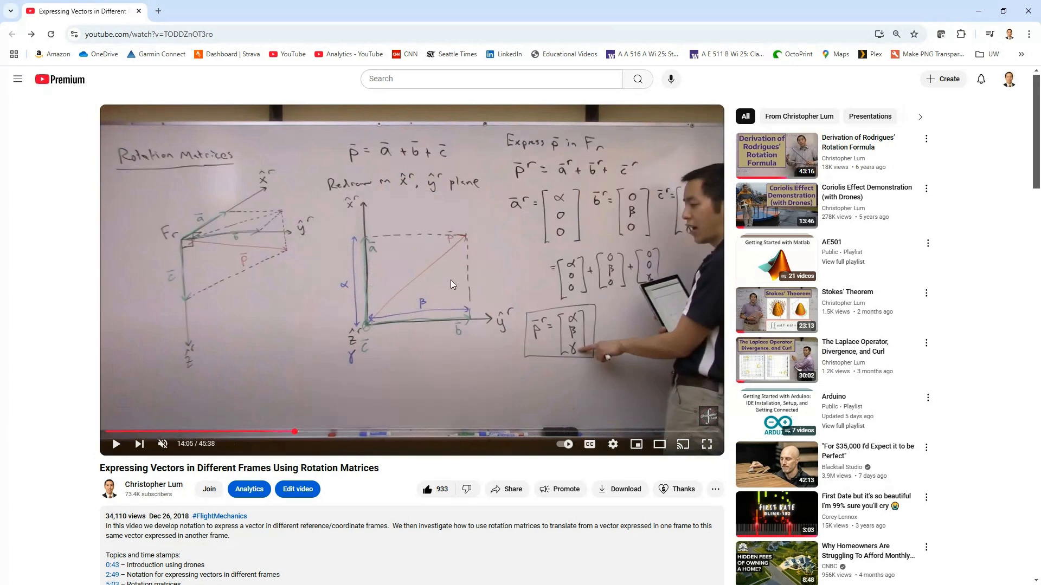
scroll(down, 3)
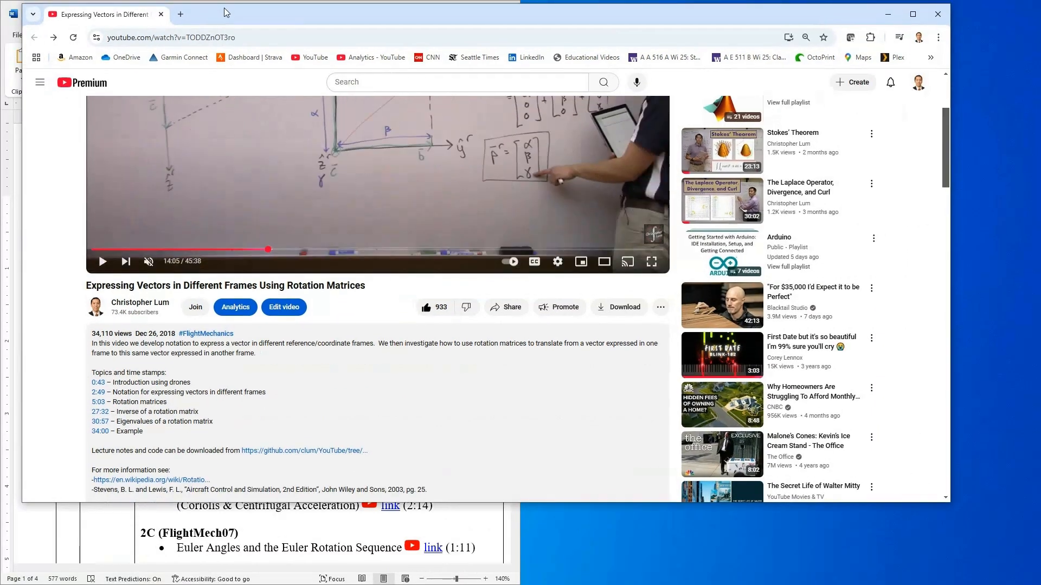
click(913, 13)
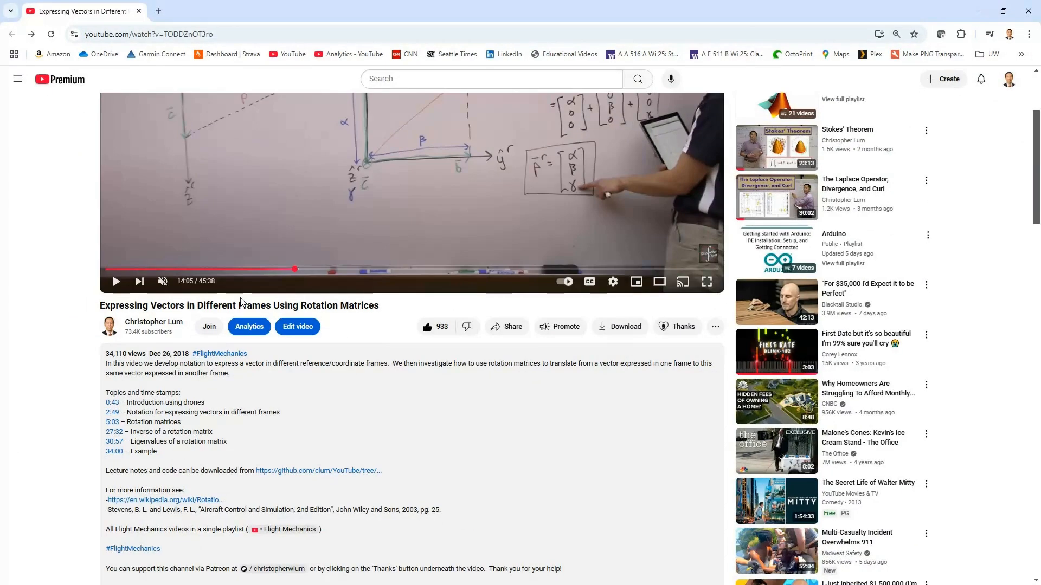
scroll(down, 3)
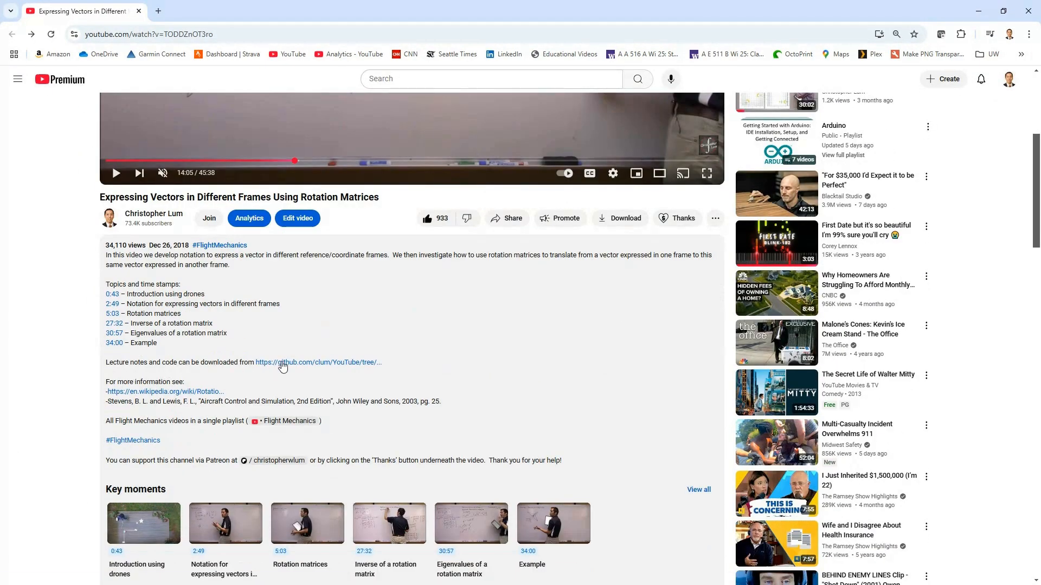
click(317, 363)
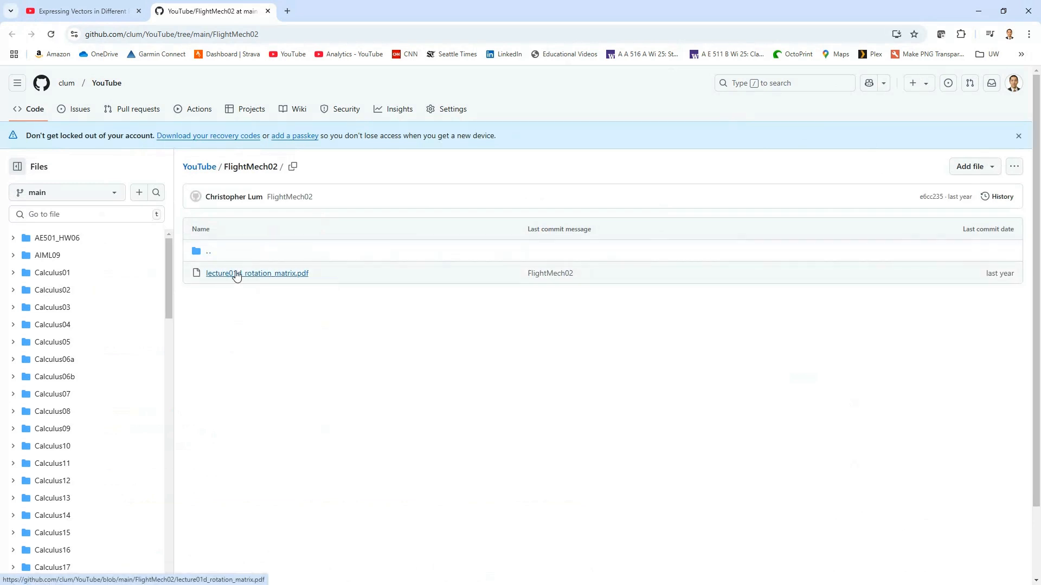
click(257, 273)
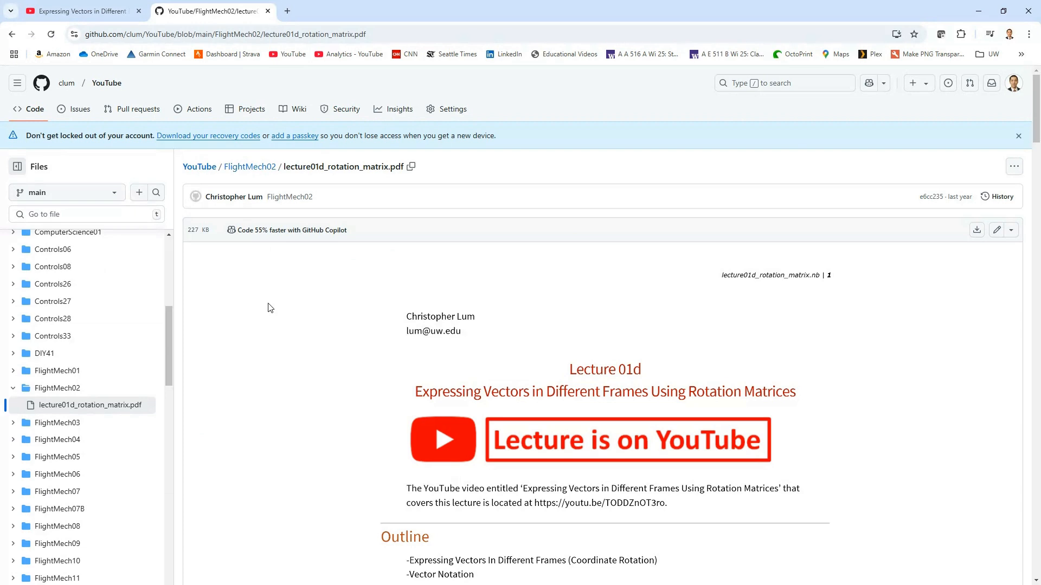
mouse_move(319, 443)
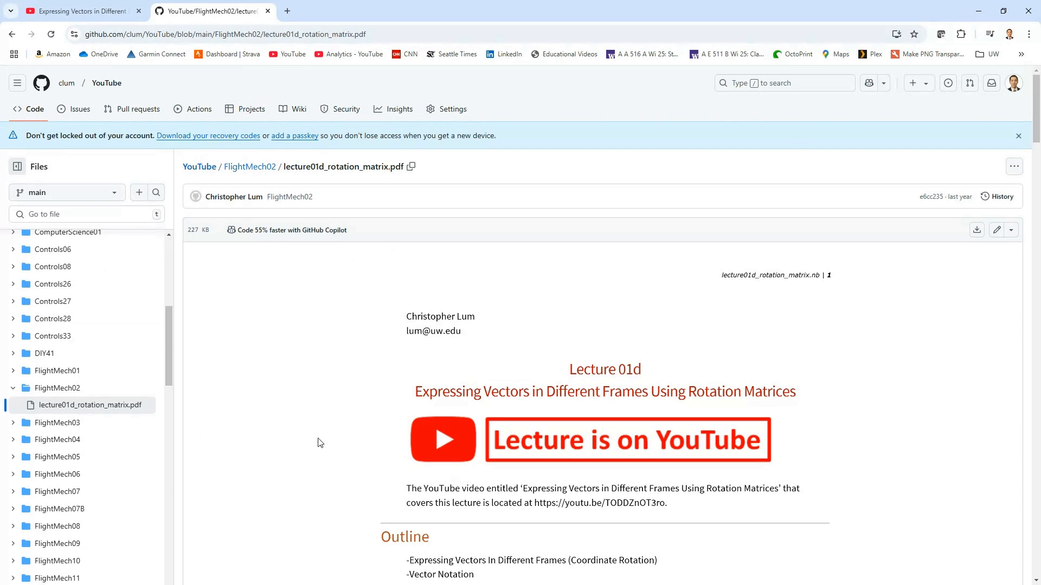
scroll(down, 3)
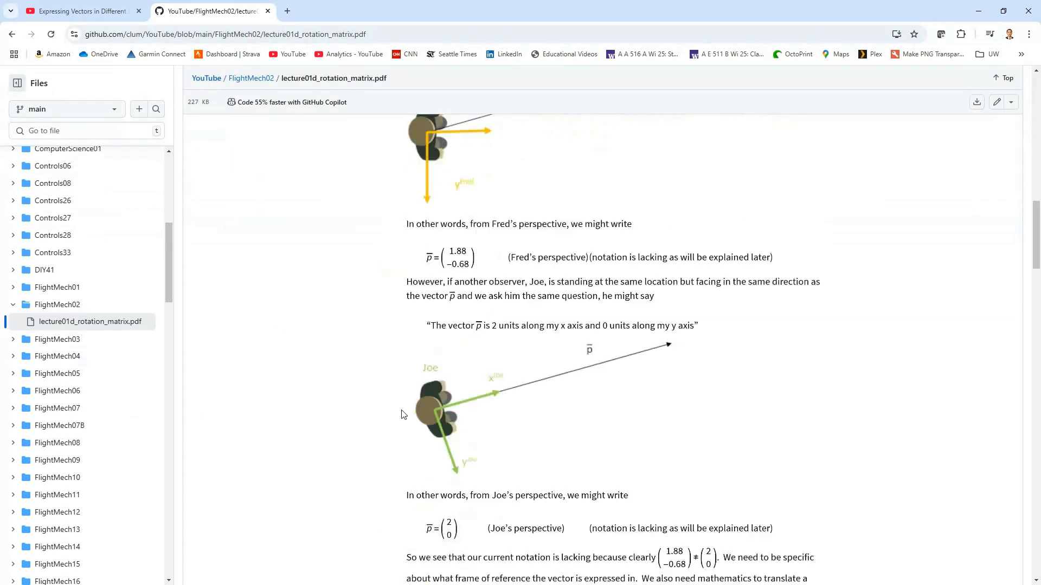
scroll(down, 3)
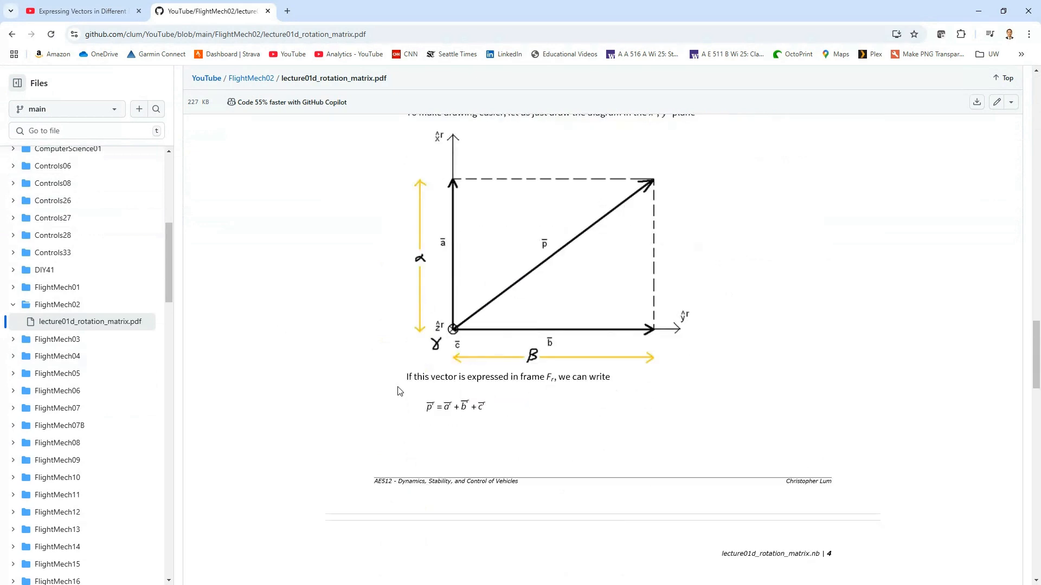
scroll(down, 3)
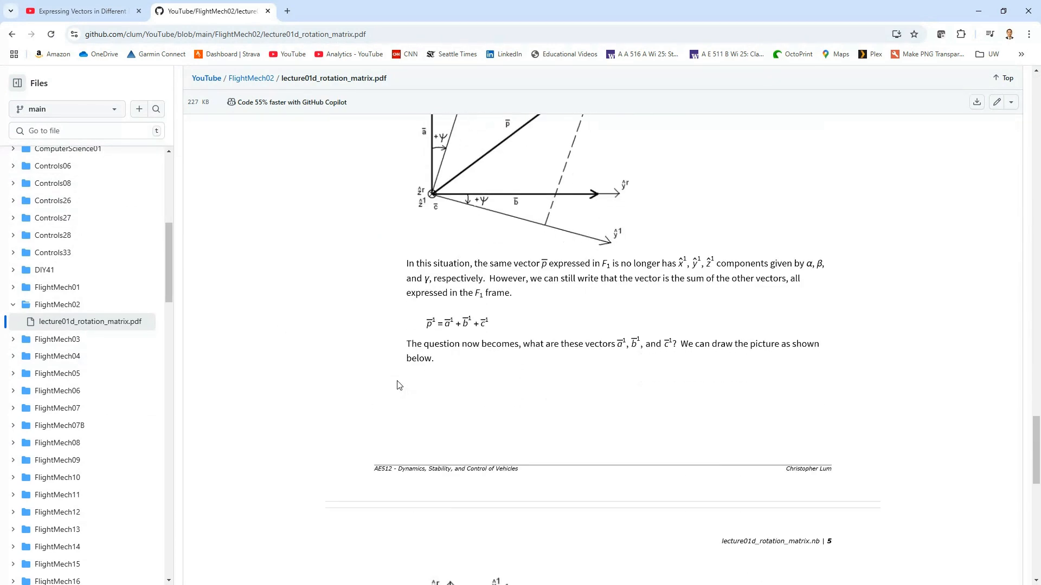
scroll(down, 3)
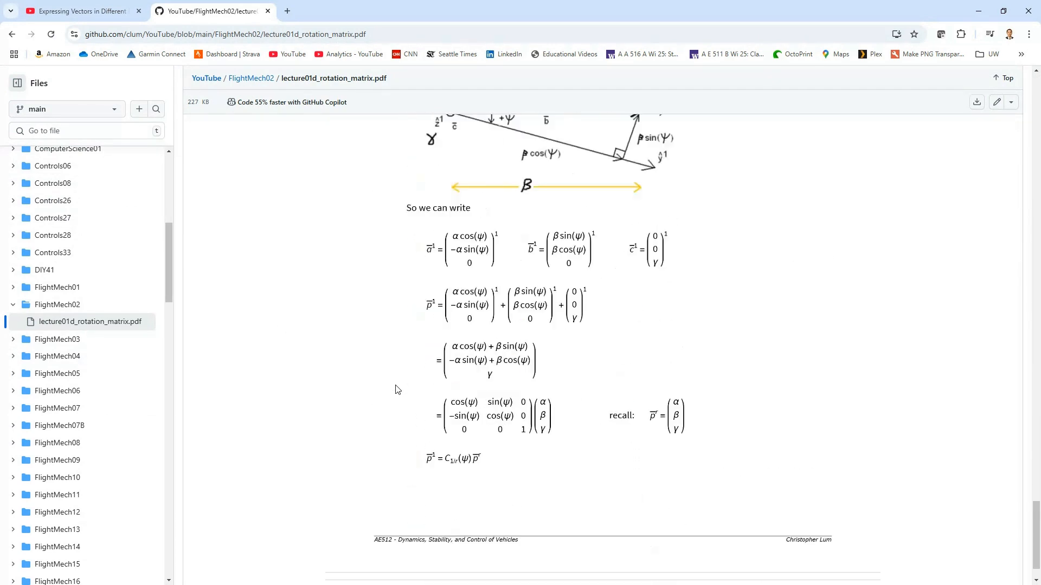
scroll(down, 3)
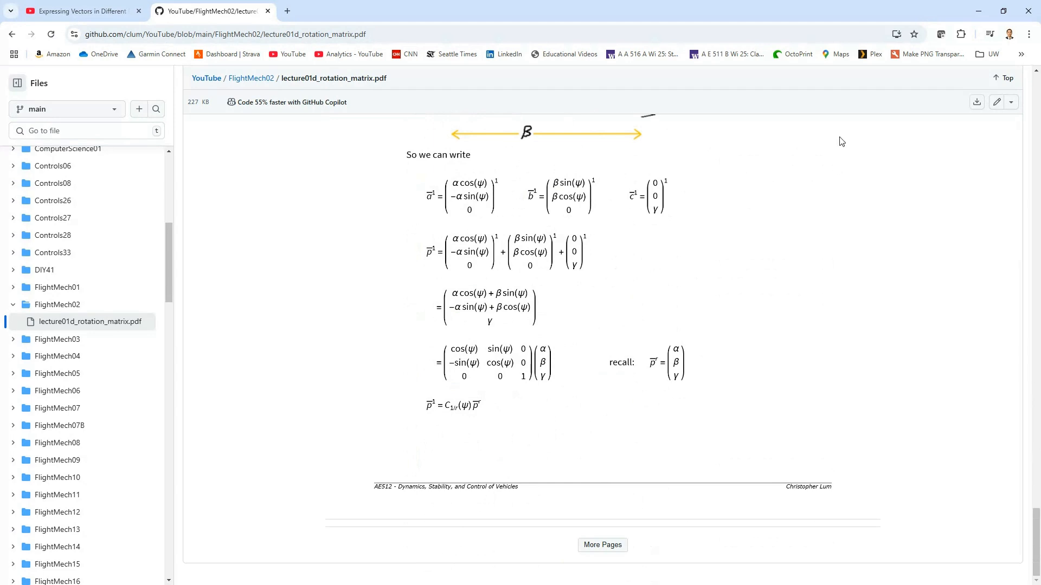
mouse_move(977, 13)
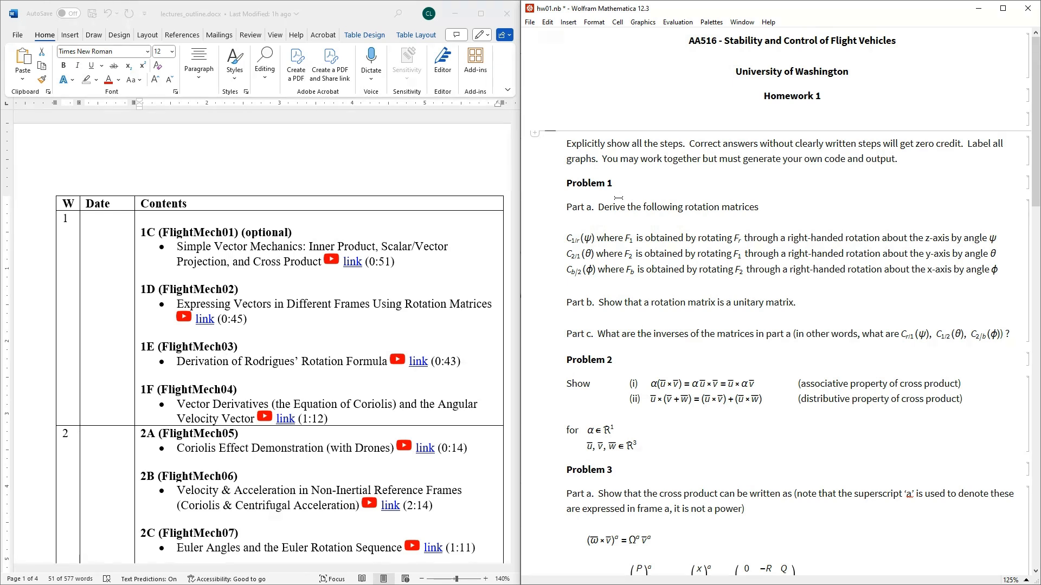
mouse_move(240, 288)
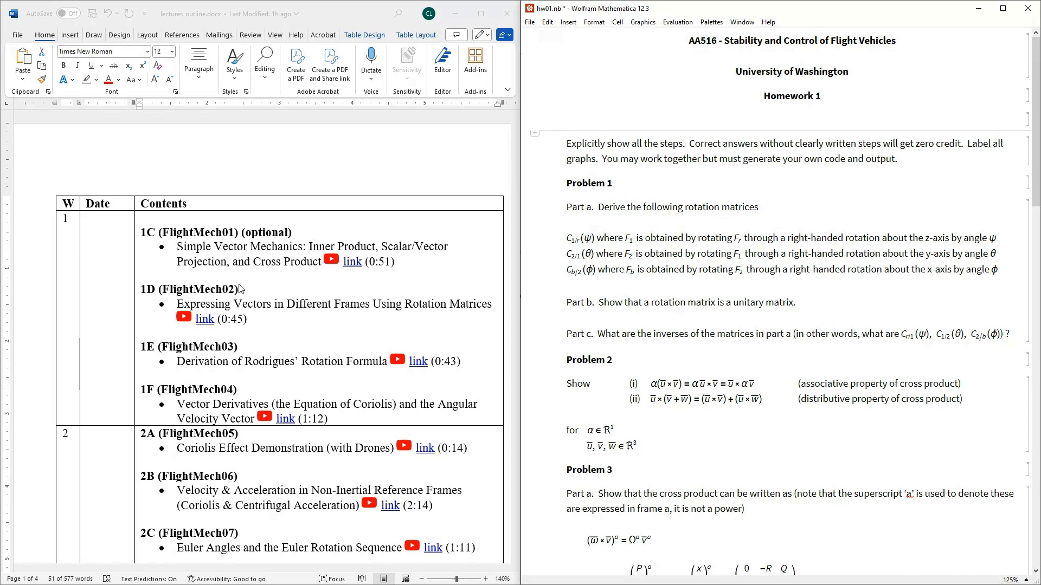
mouse_move(231, 332)
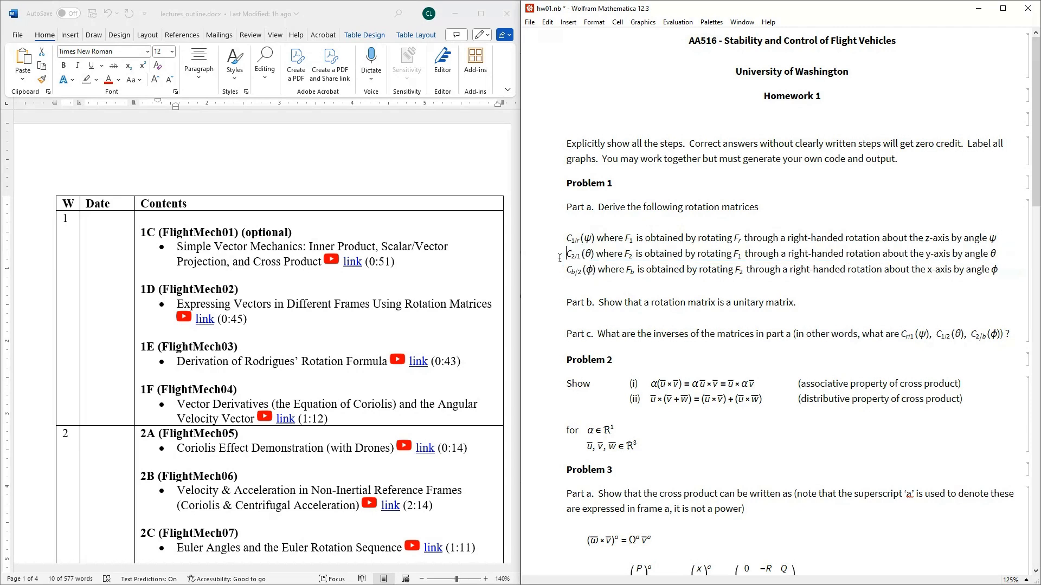
Highlight the C2/1 y-axis rotation matrix in Problem 1 Part a
double_click(578, 253)
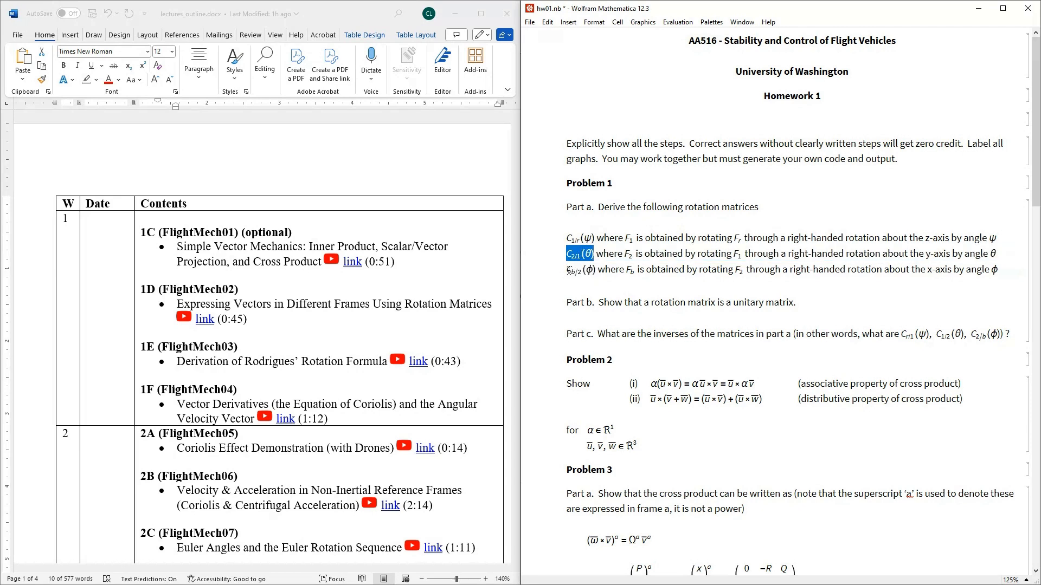
click(579, 269)
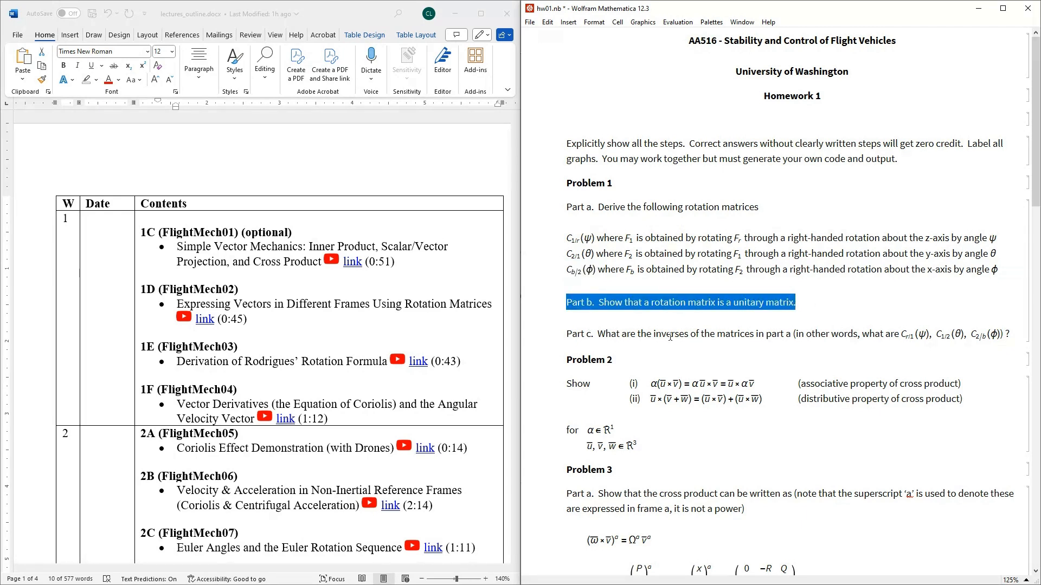
mouse_move(596, 258)
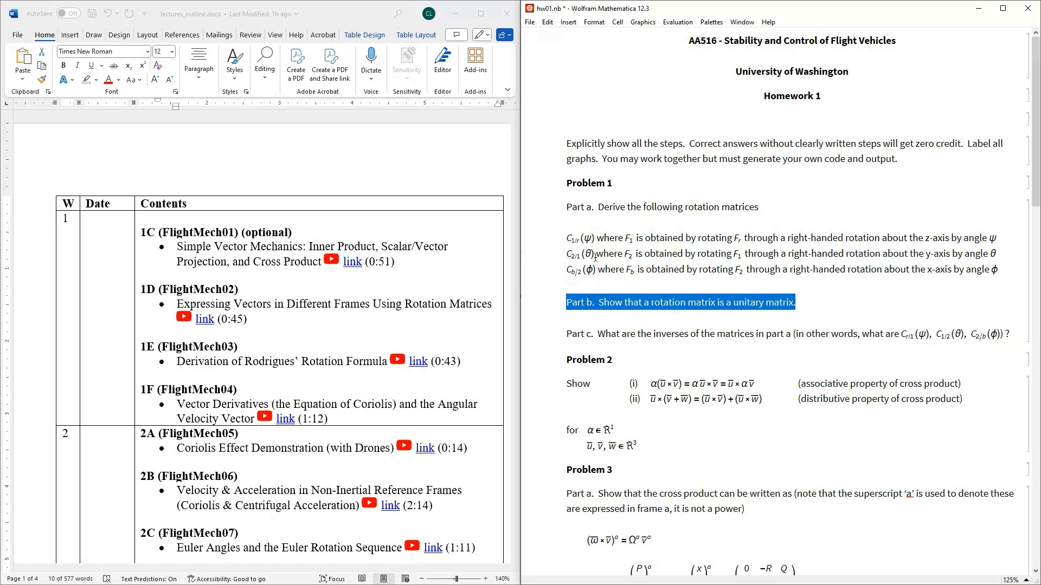
mouse_move(722, 313)
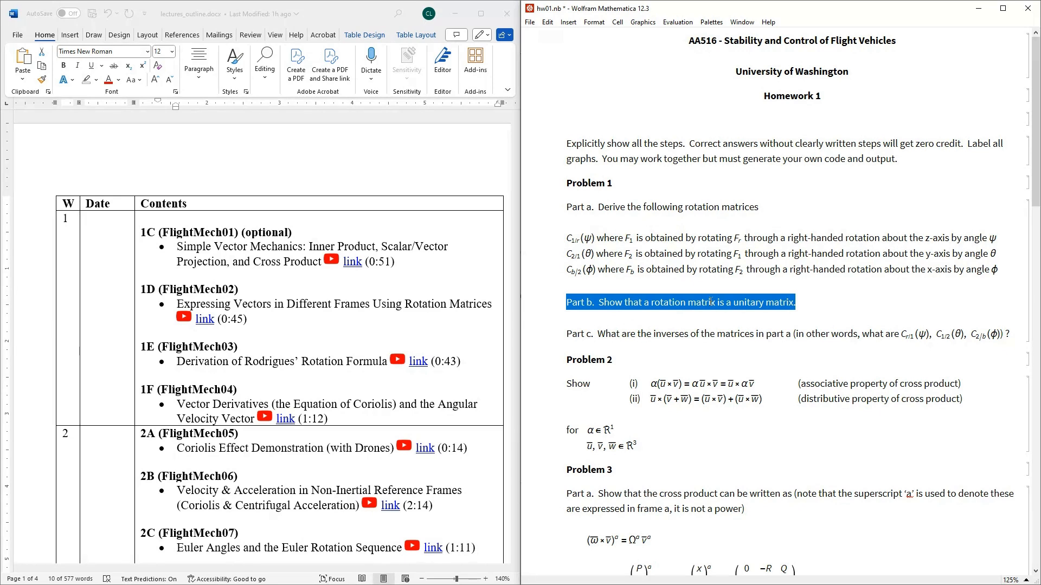
mouse_move(221, 320)
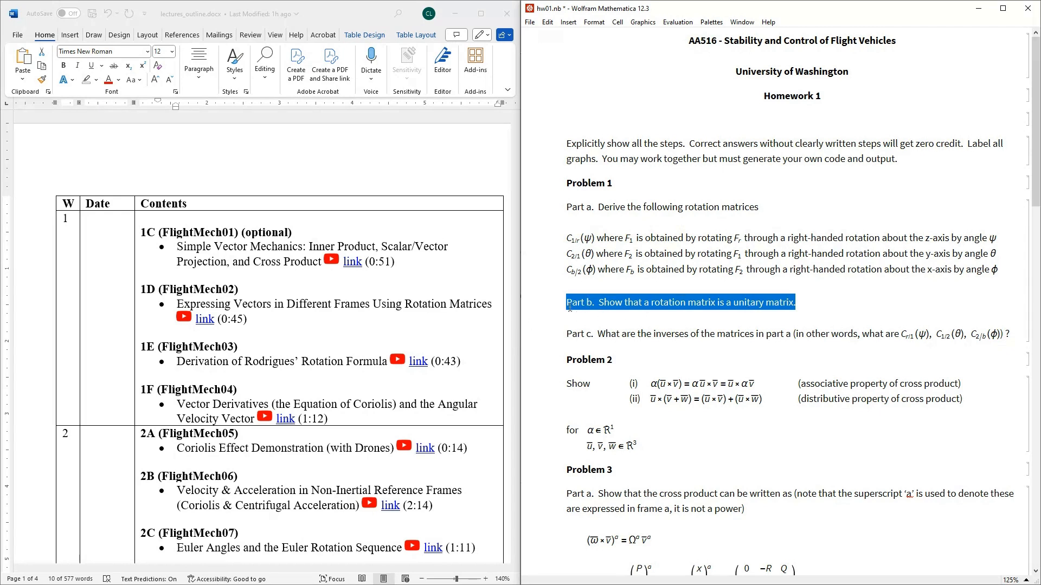
mouse_move(548, 334)
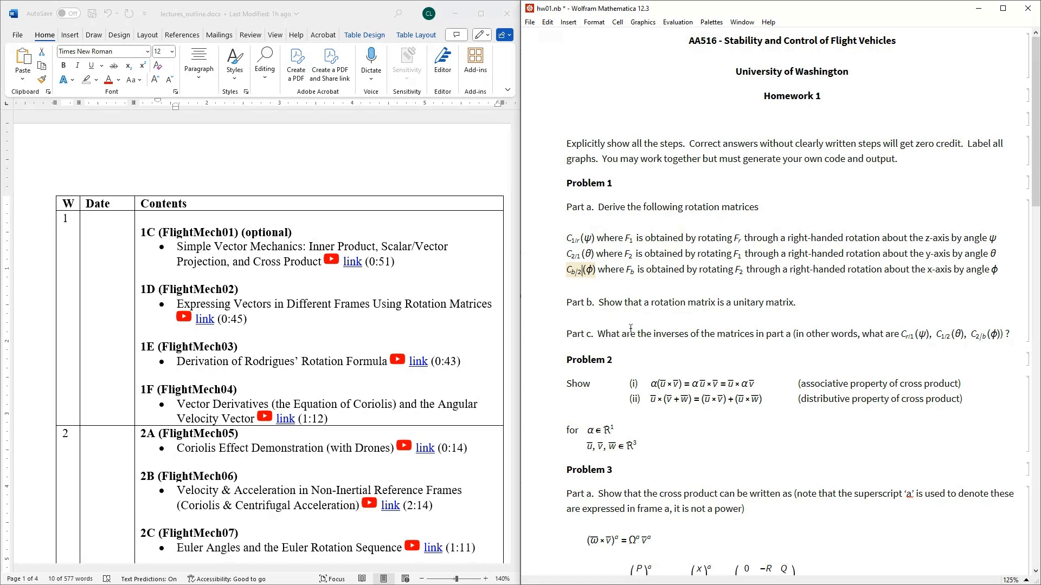
double_click(579, 237)
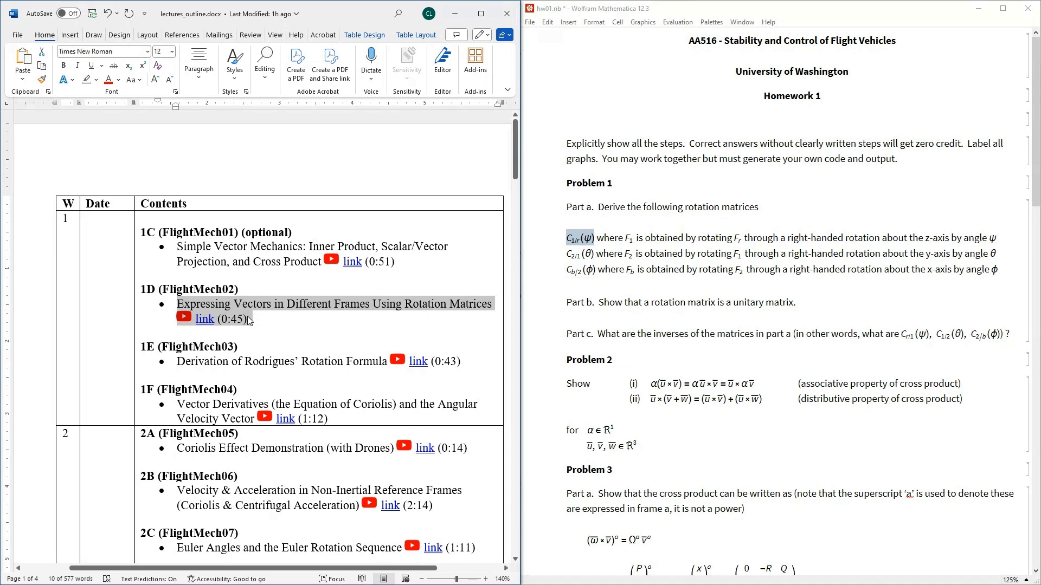
mouse_move(247, 320)
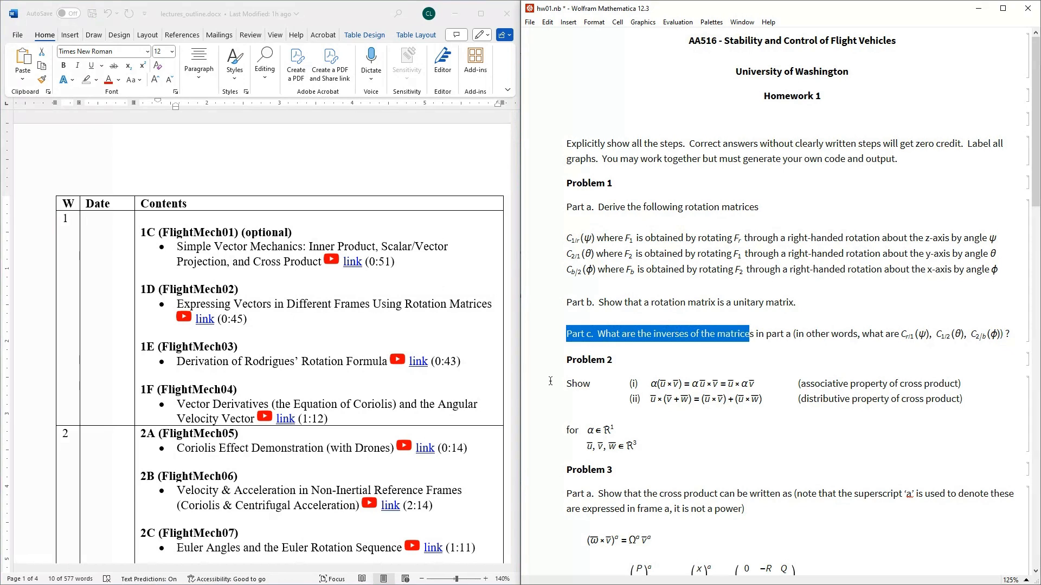
mouse_move(565, 383)
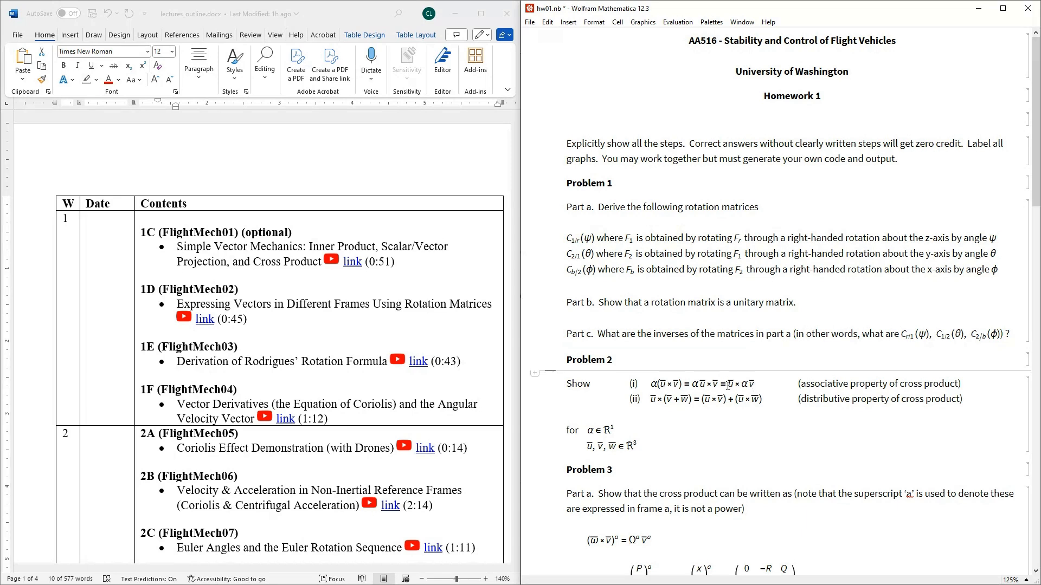
mouse_move(638, 402)
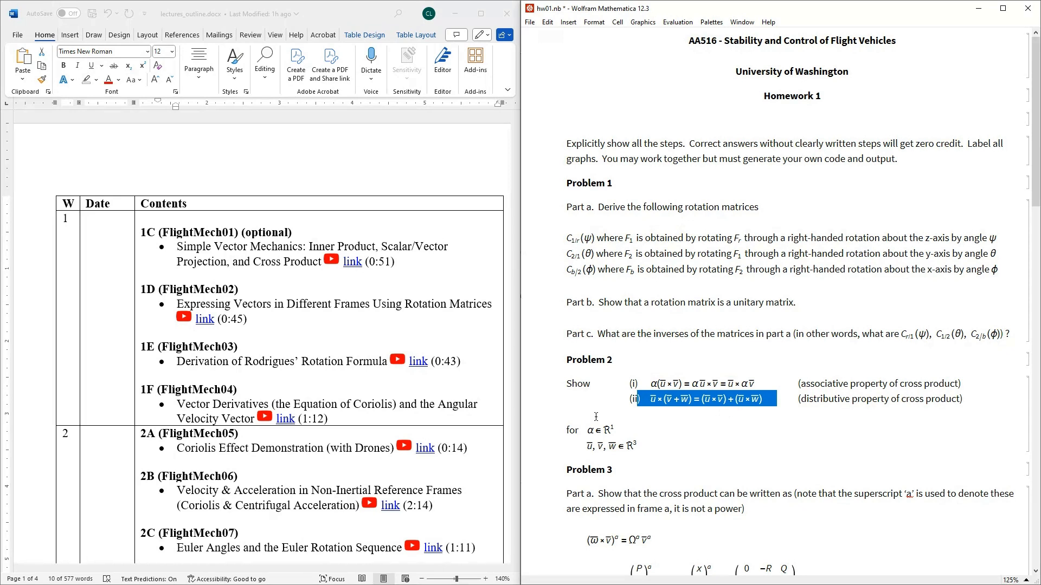
click(587, 413)
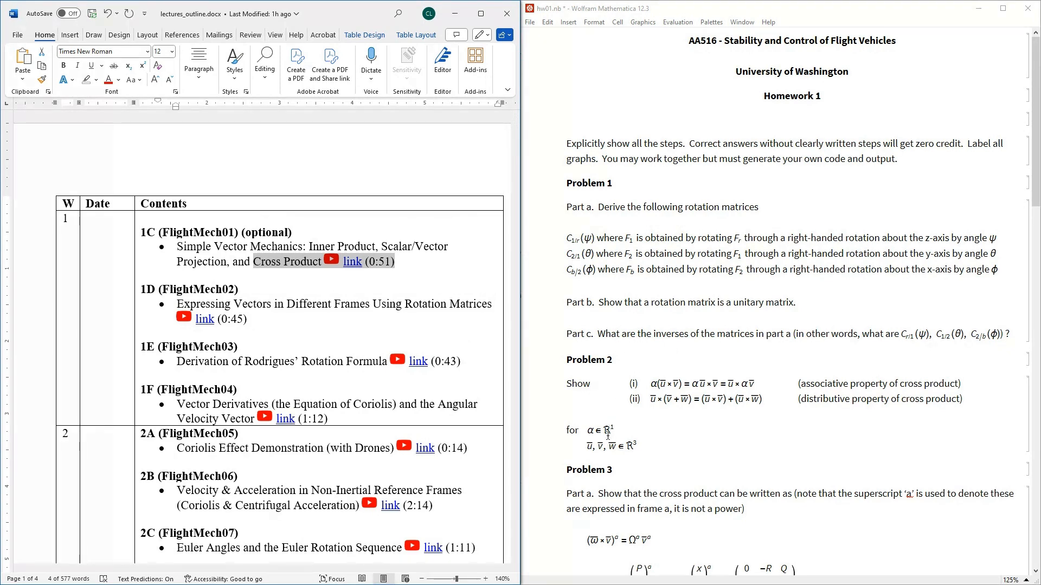
scroll(down, 3)
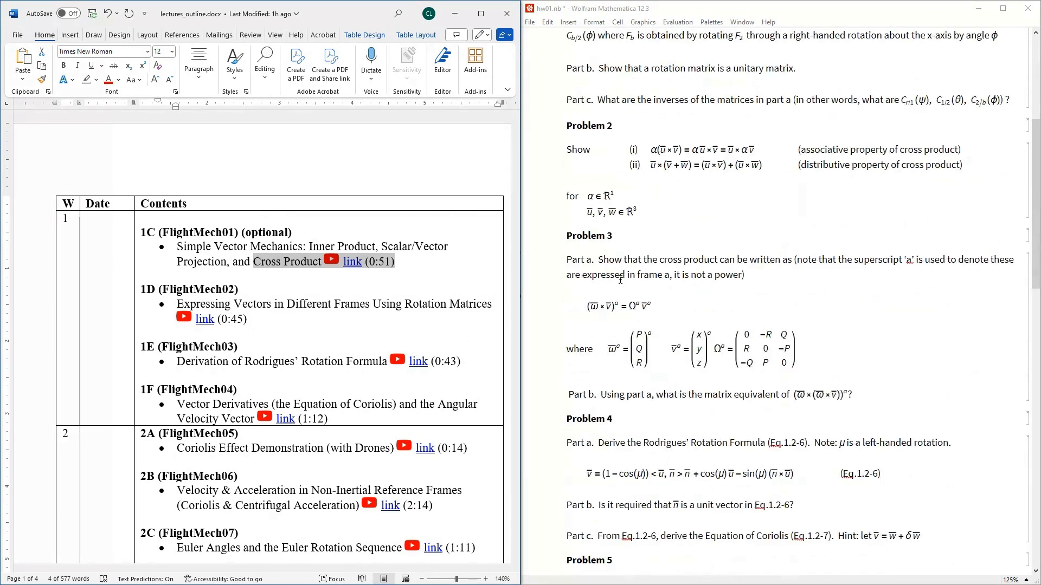
click(681, 176)
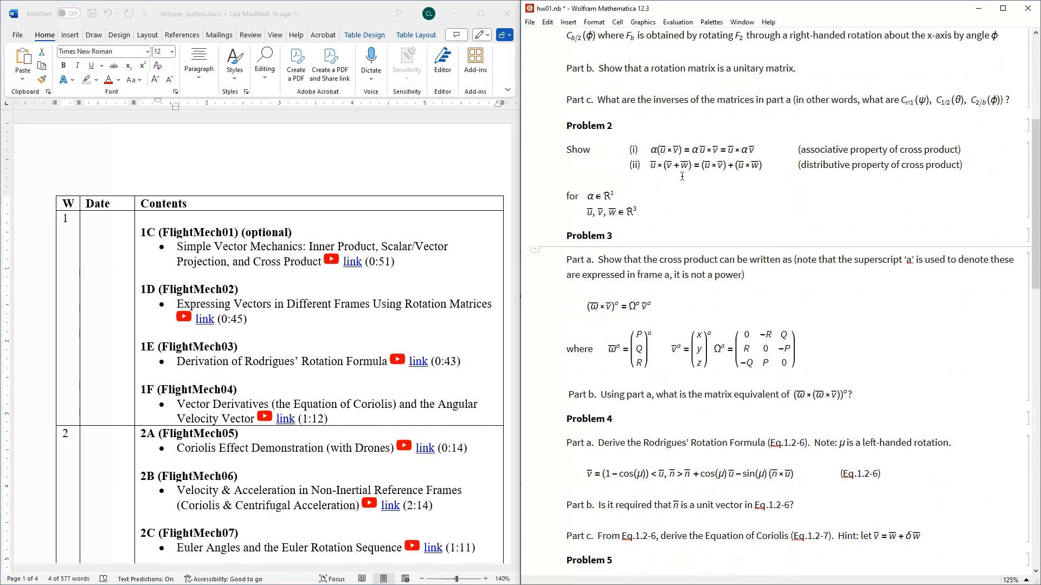
mouse_move(671, 216)
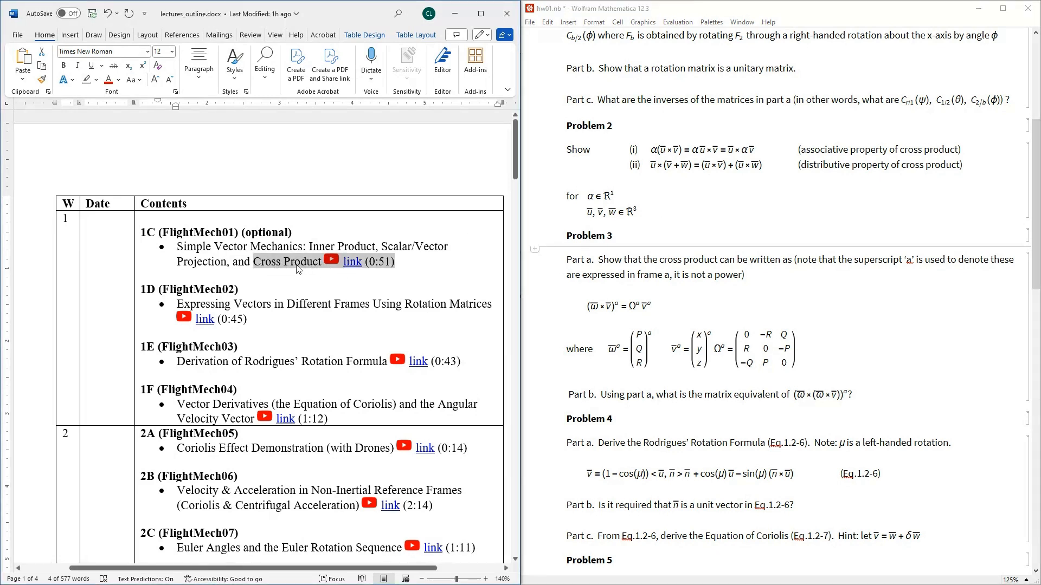
mouse_move(622, 334)
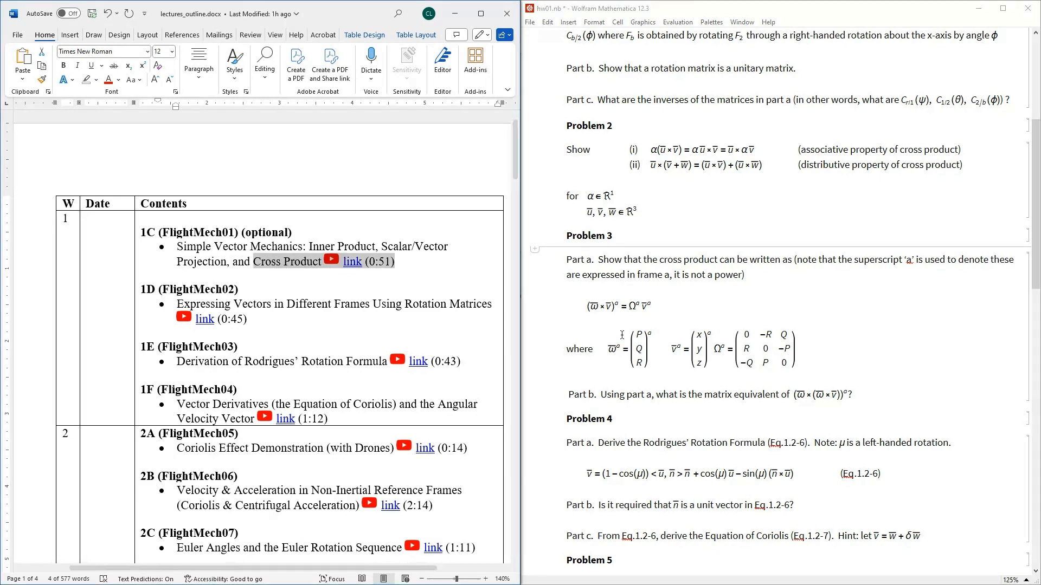
mouse_move(629, 307)
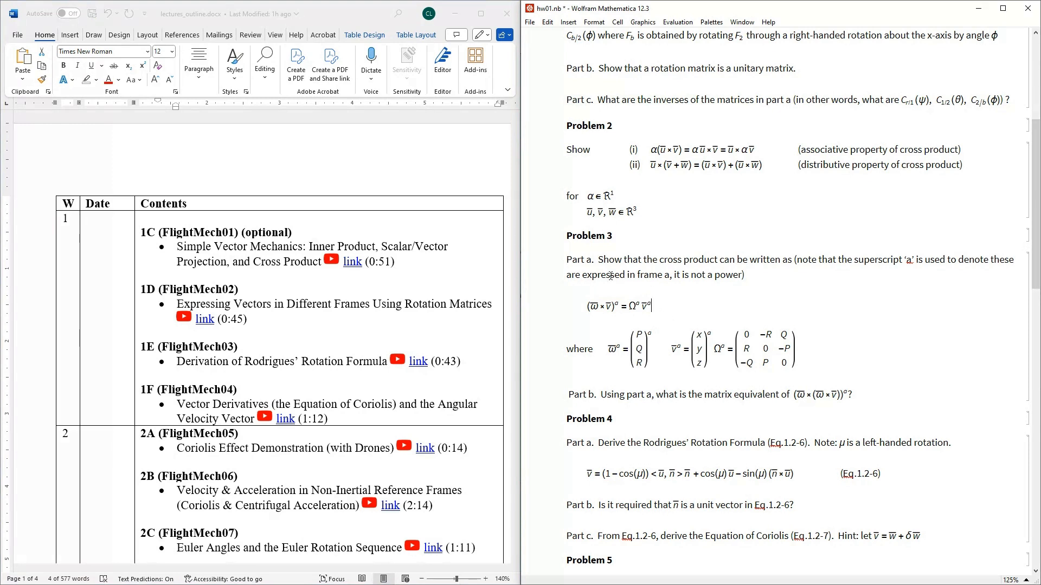
mouse_move(664, 287)
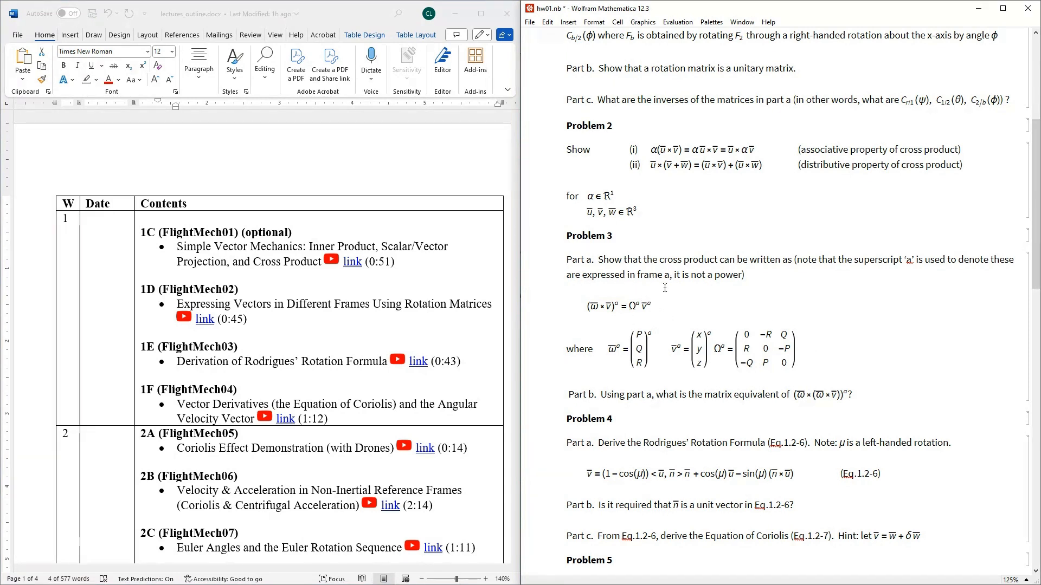
mouse_move(640, 314)
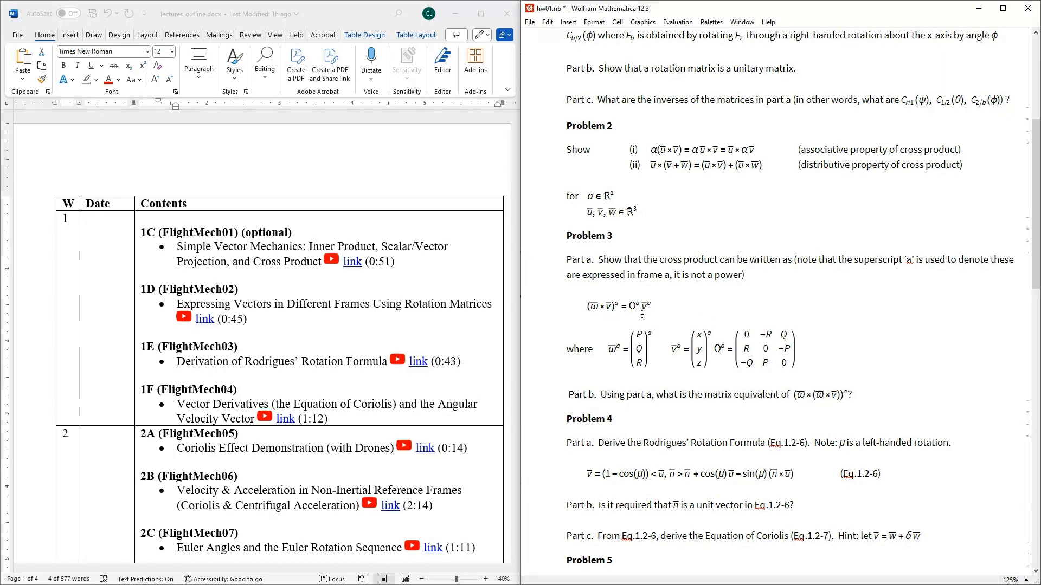
mouse_move(728, 346)
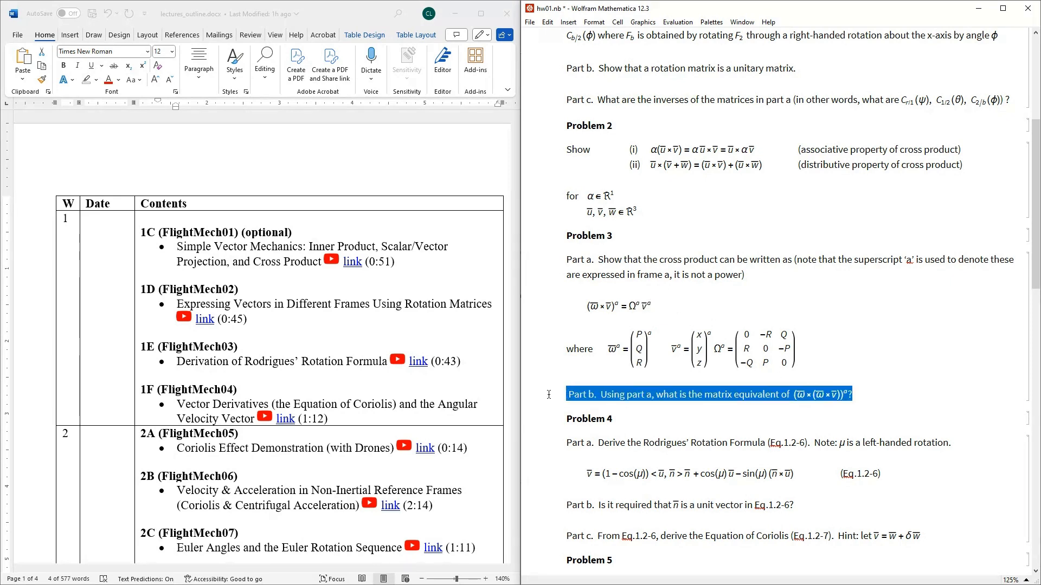
click(708, 393)
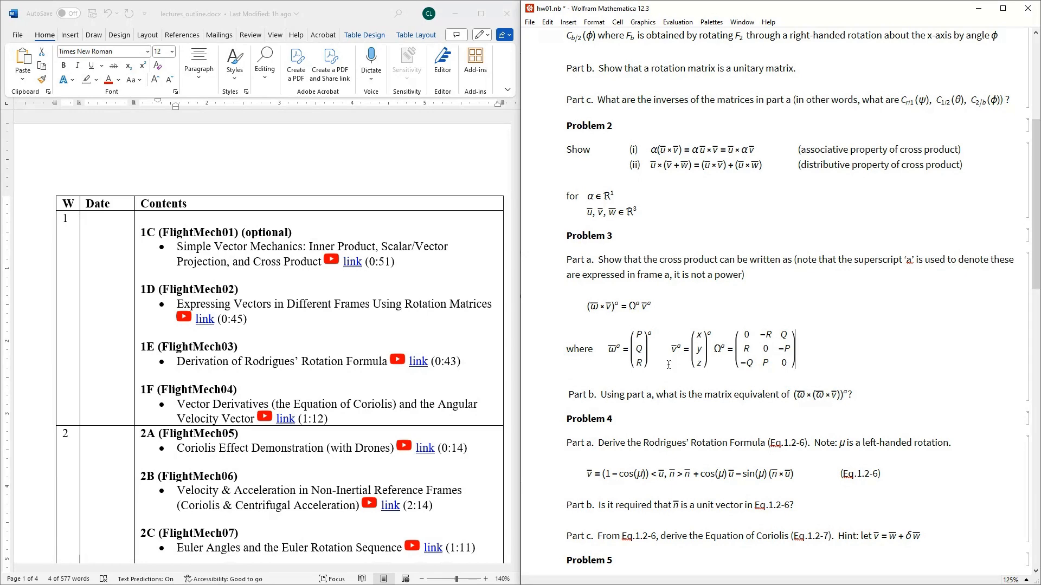
scroll(down, 3)
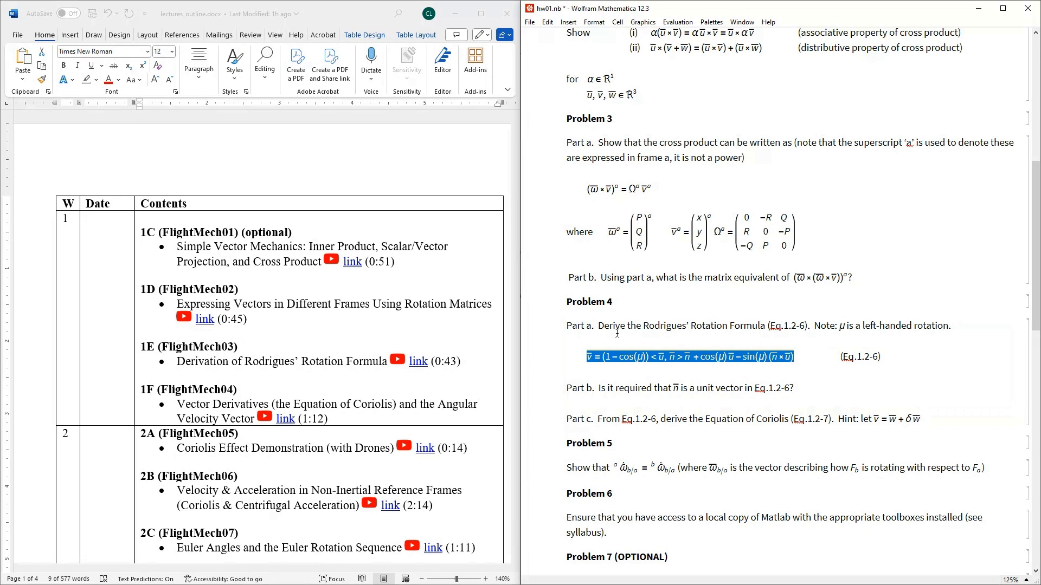
mouse_move(615, 338)
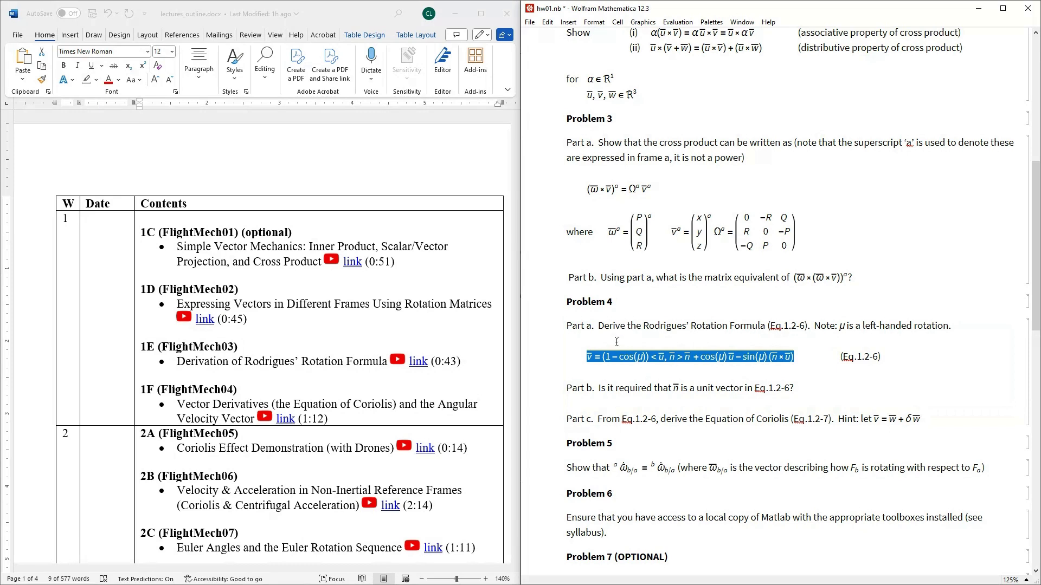
mouse_move(349, 368)
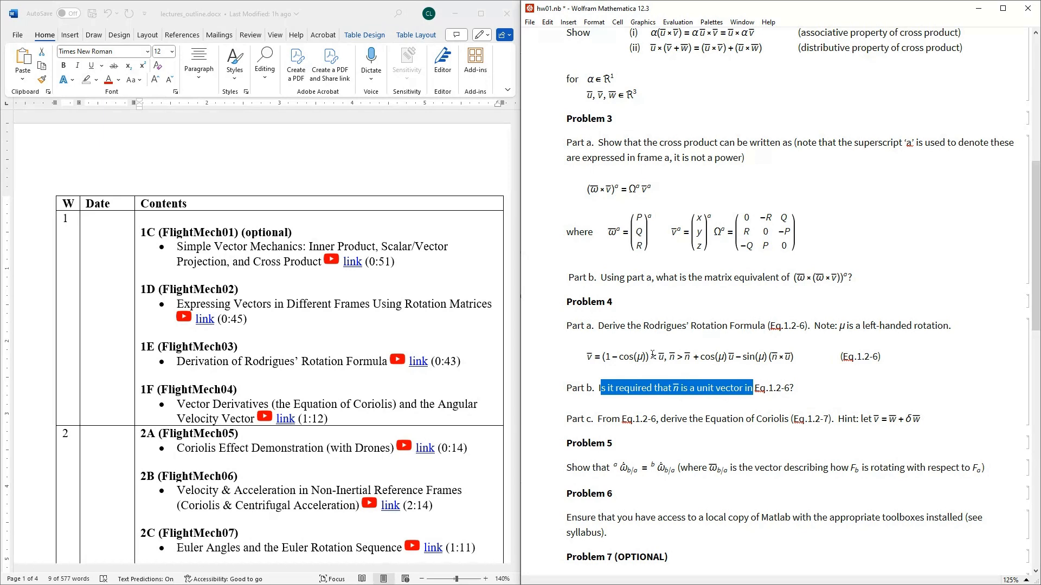
mouse_move(734, 351)
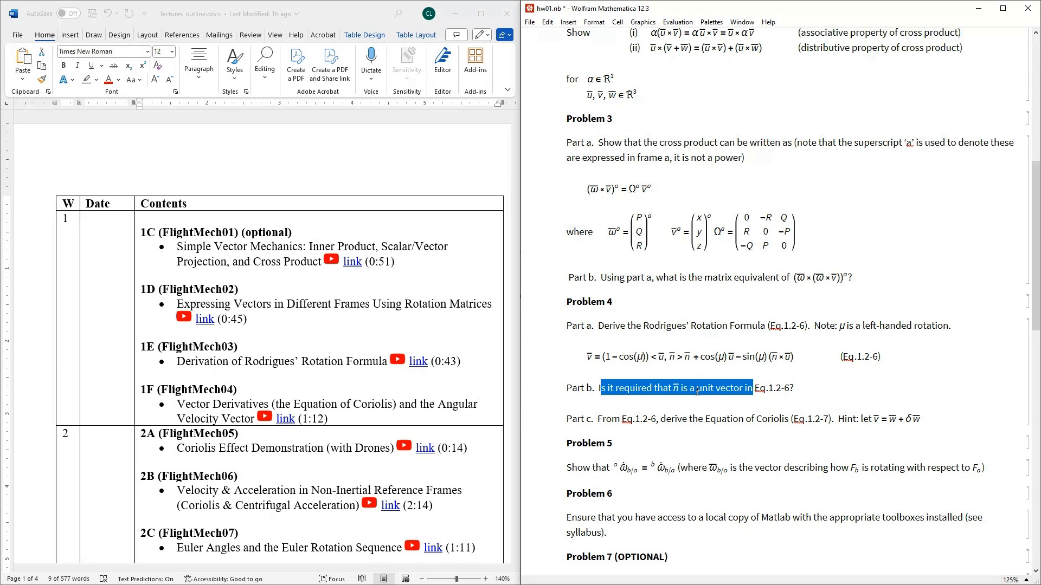
click(922, 419)
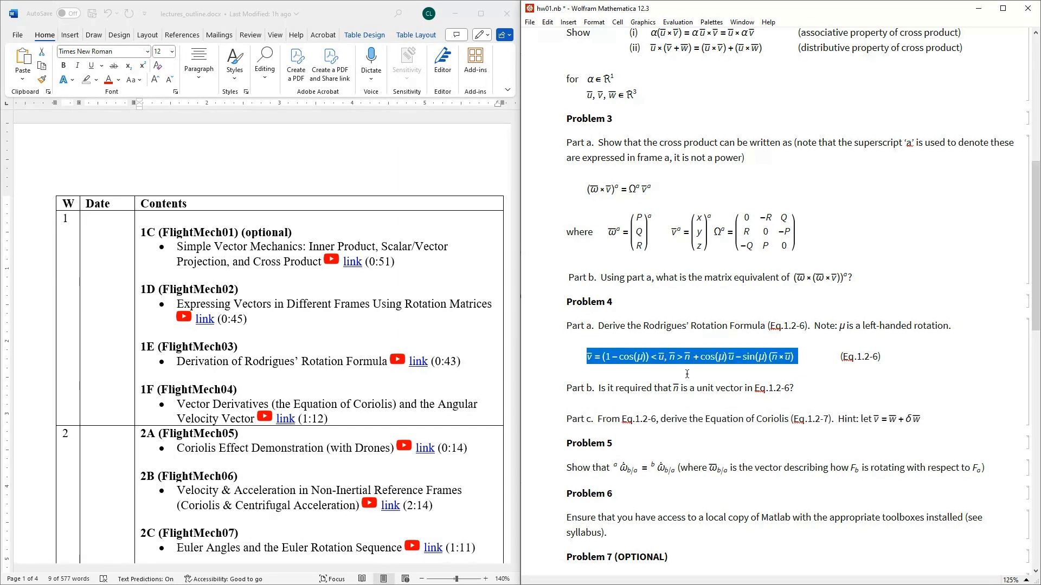
mouse_move(717, 420)
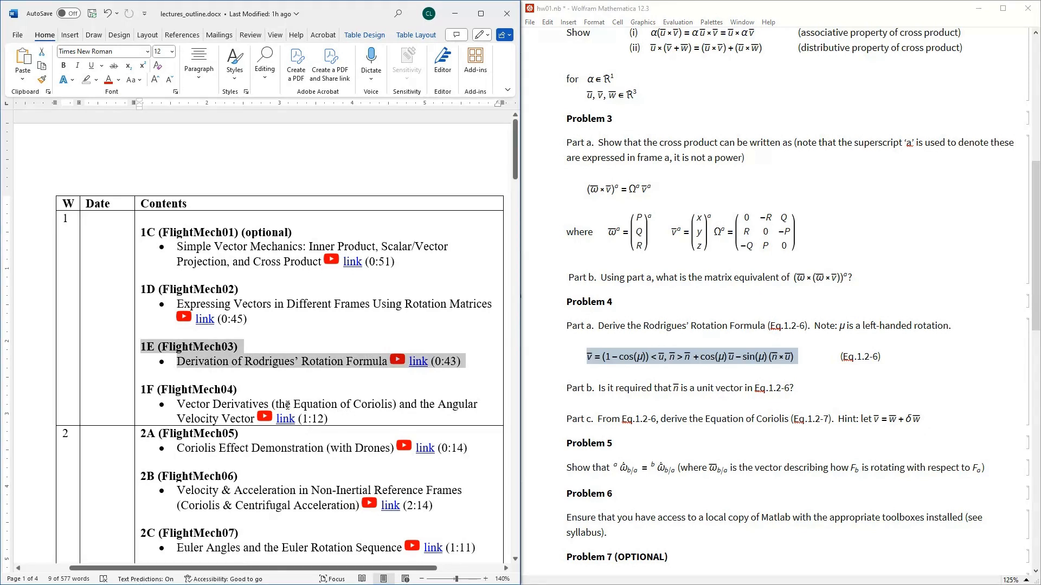
double_click(329, 403)
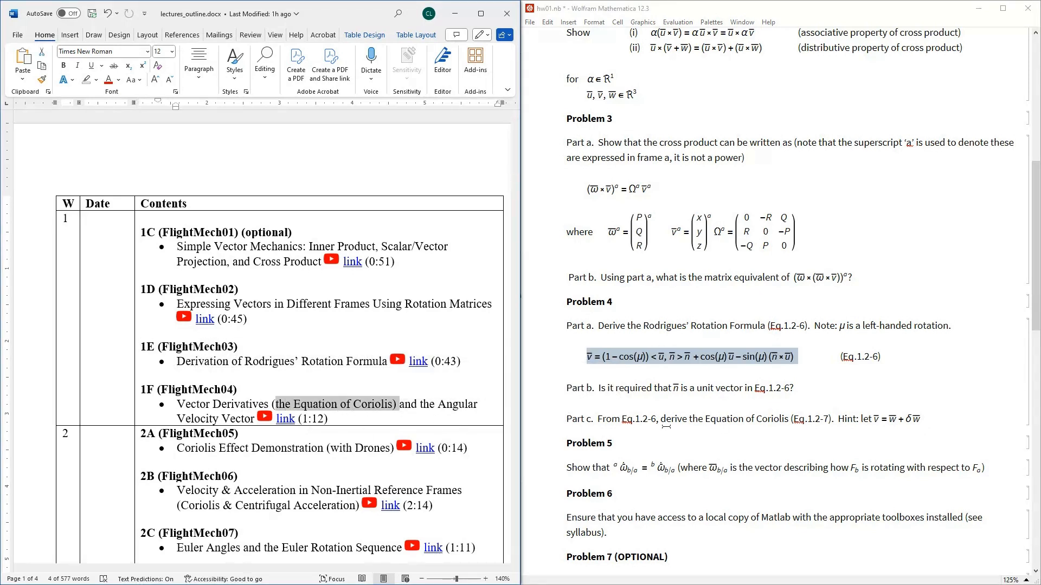
mouse_move(567, 471)
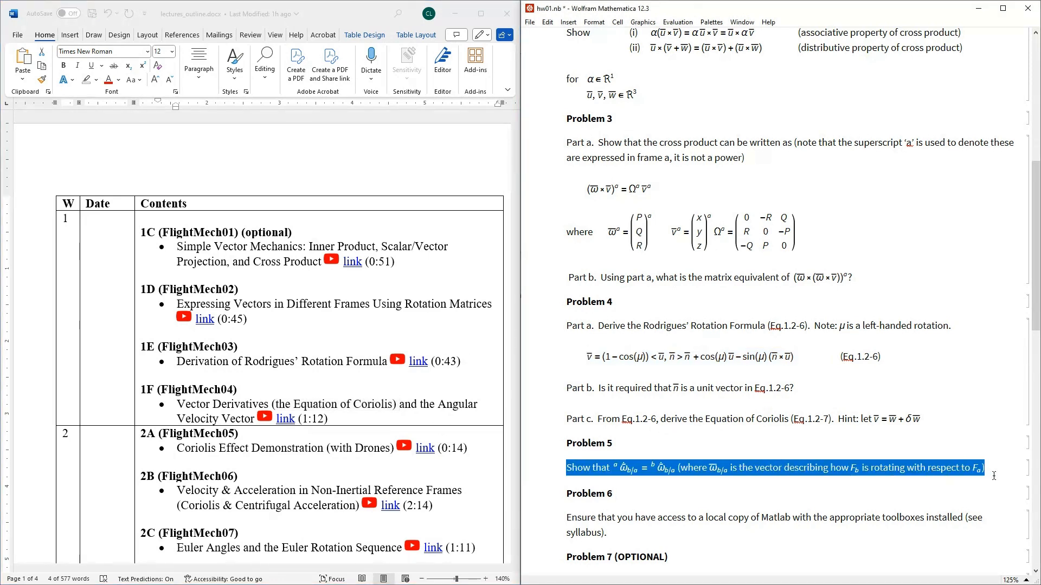
mouse_move(711, 446)
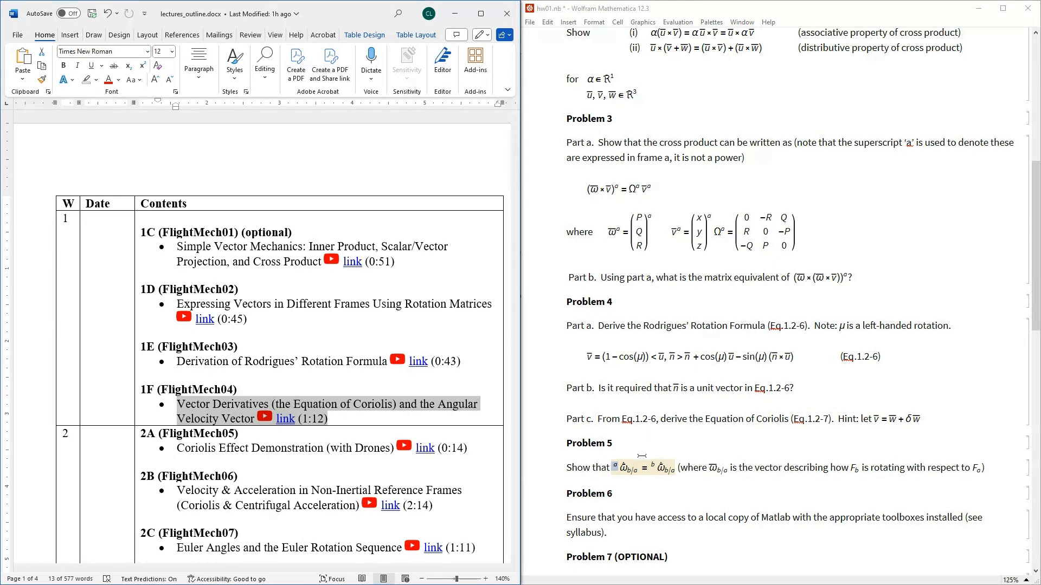
mouse_move(635, 446)
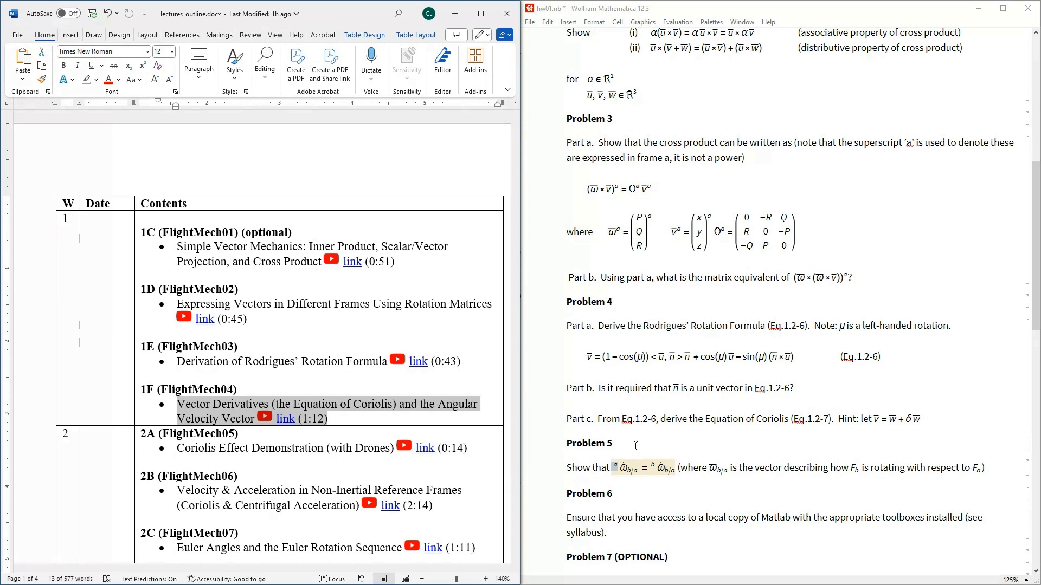
scroll(down, 3)
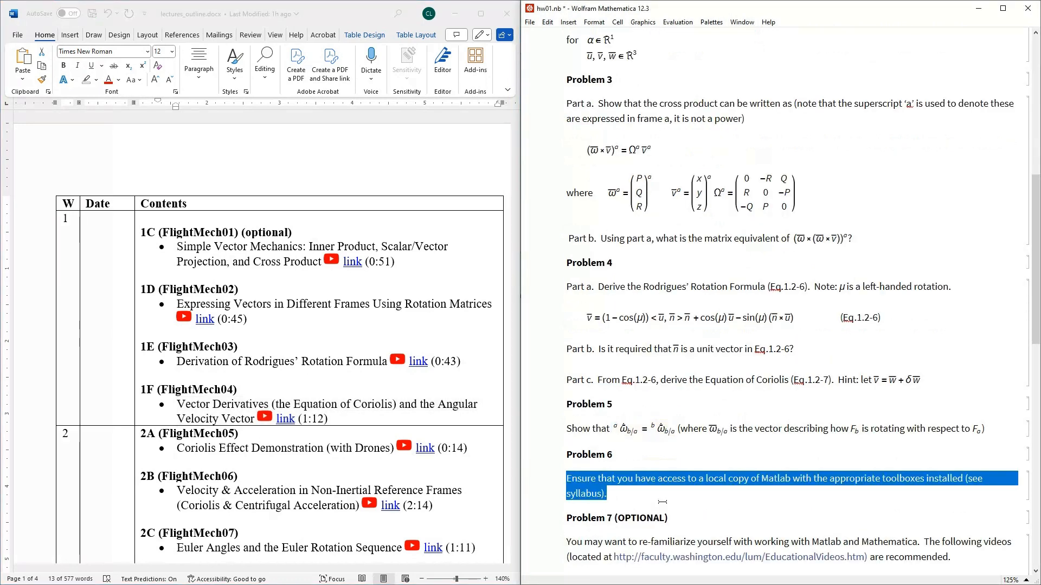
click(635, 479)
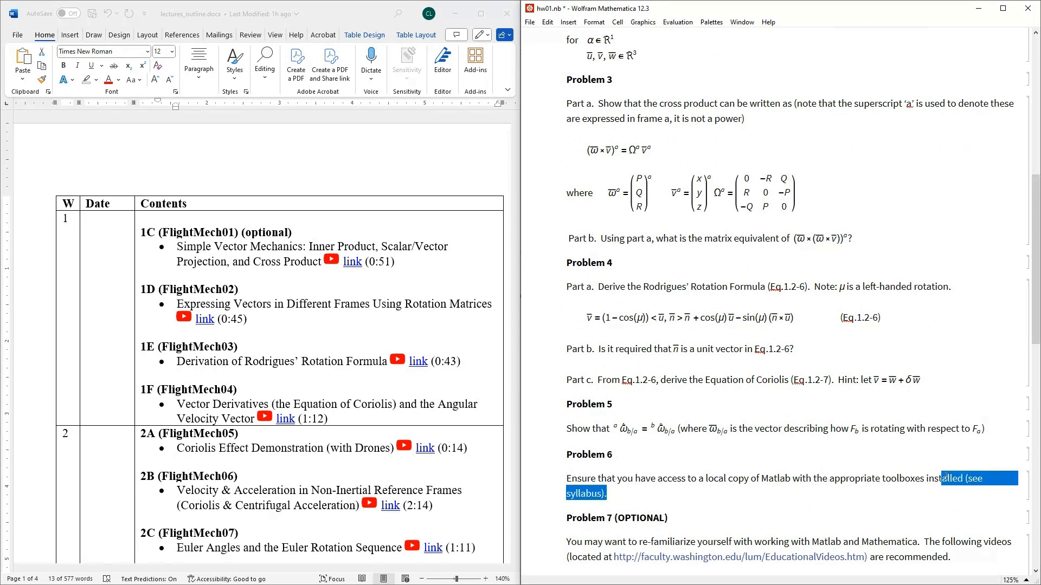
click(605, 494)
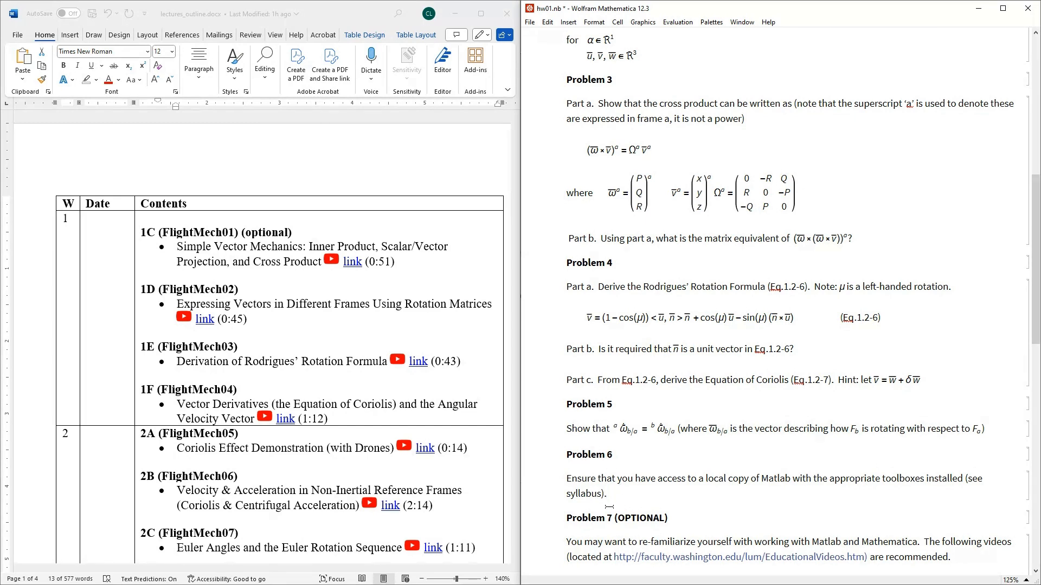
mouse_move(581, 458)
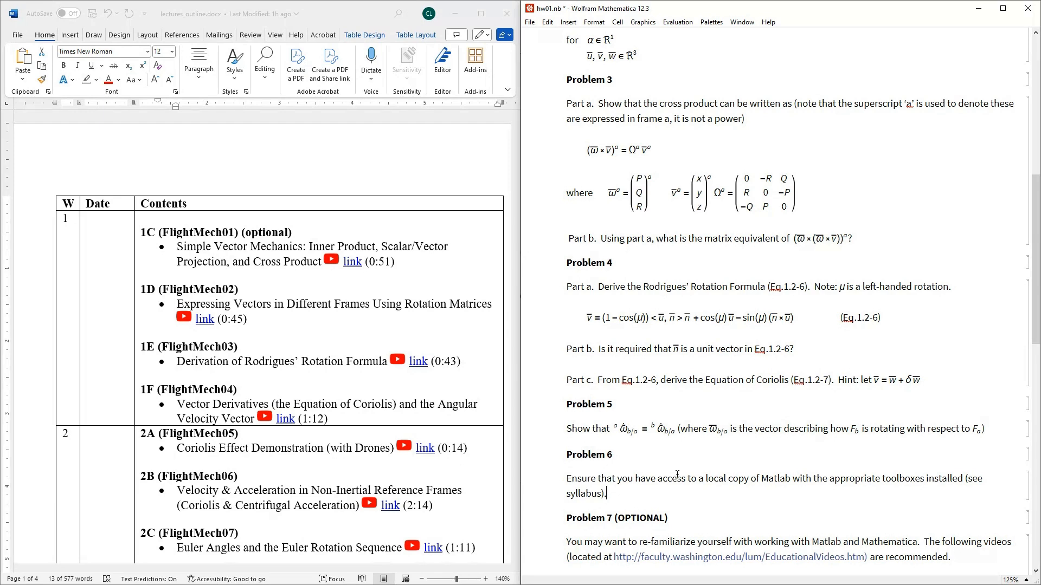
mouse_move(678, 467)
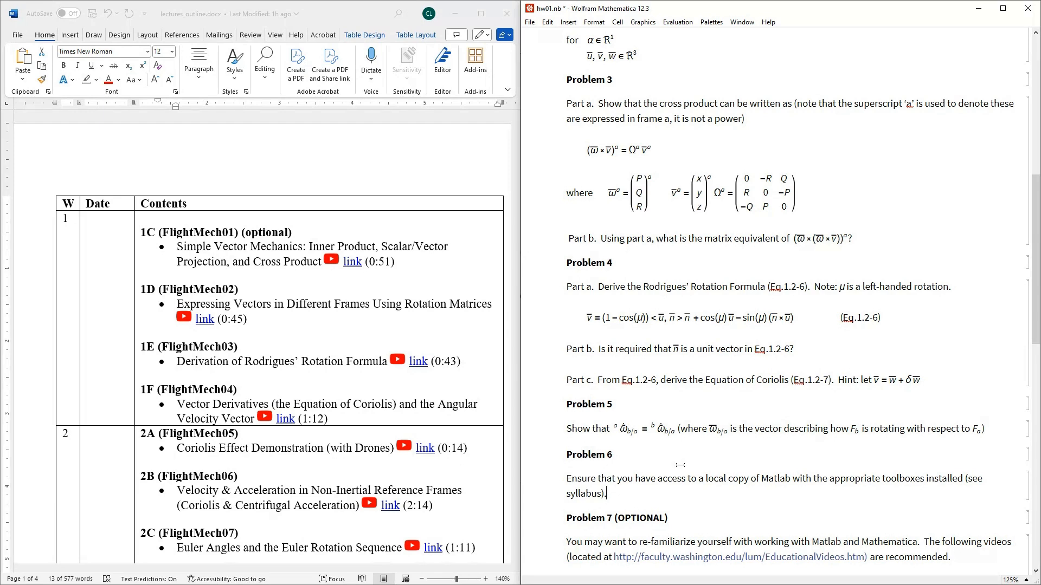
mouse_move(680, 468)
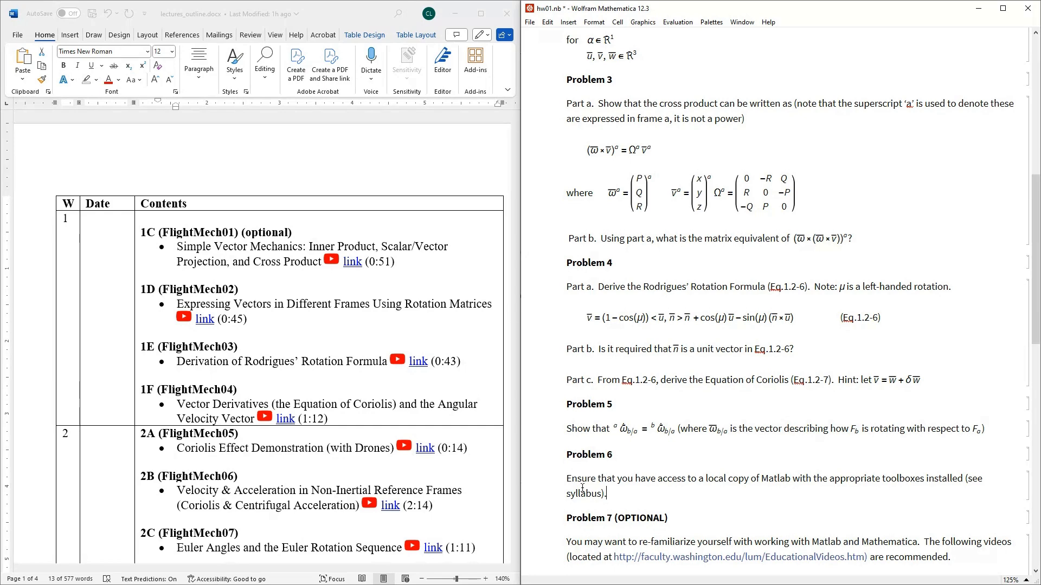
Scroll the notebook down to Problem 7's recommended Matlab video list
scroll(down, 3)
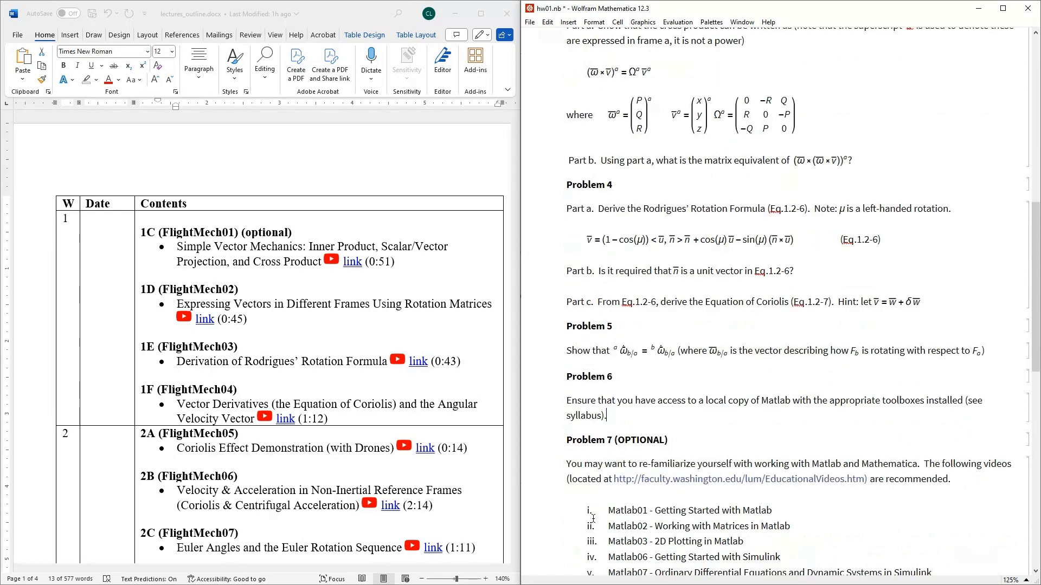
scroll(down, 3)
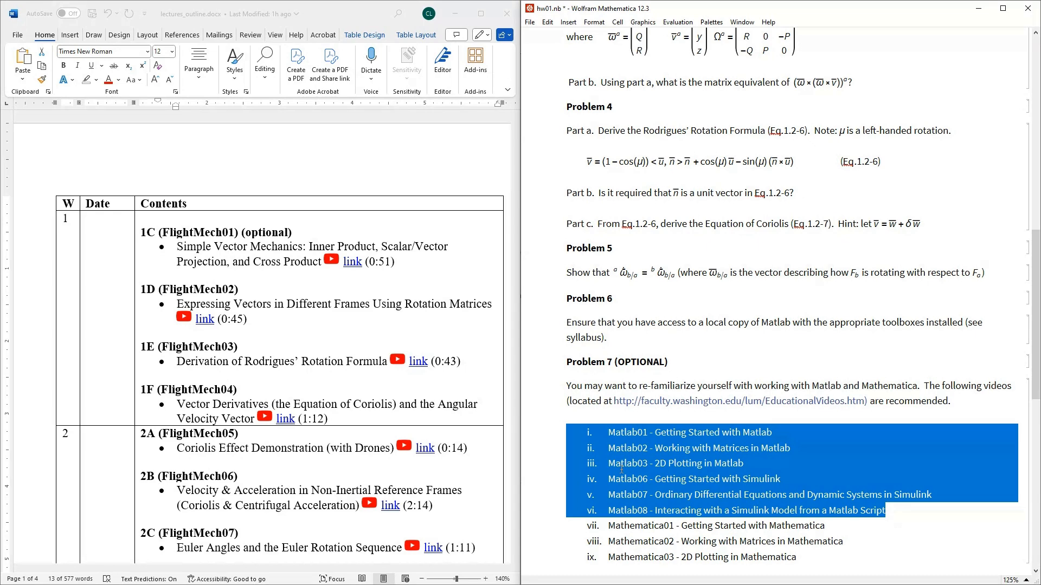
mouse_move(403, 404)
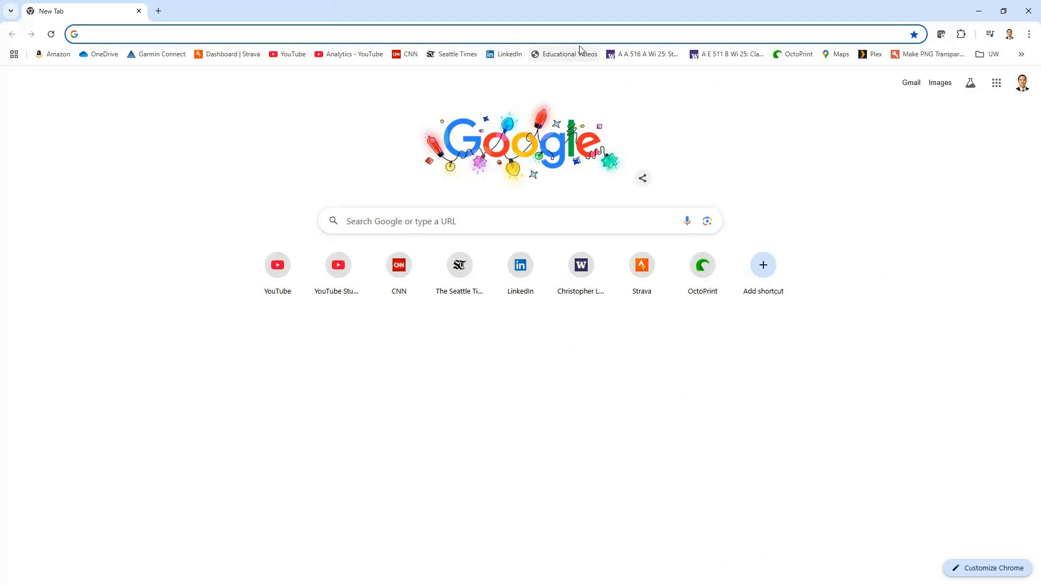
Open the Educational Videos bookmark and jump to its Matlab video table
click(568, 54)
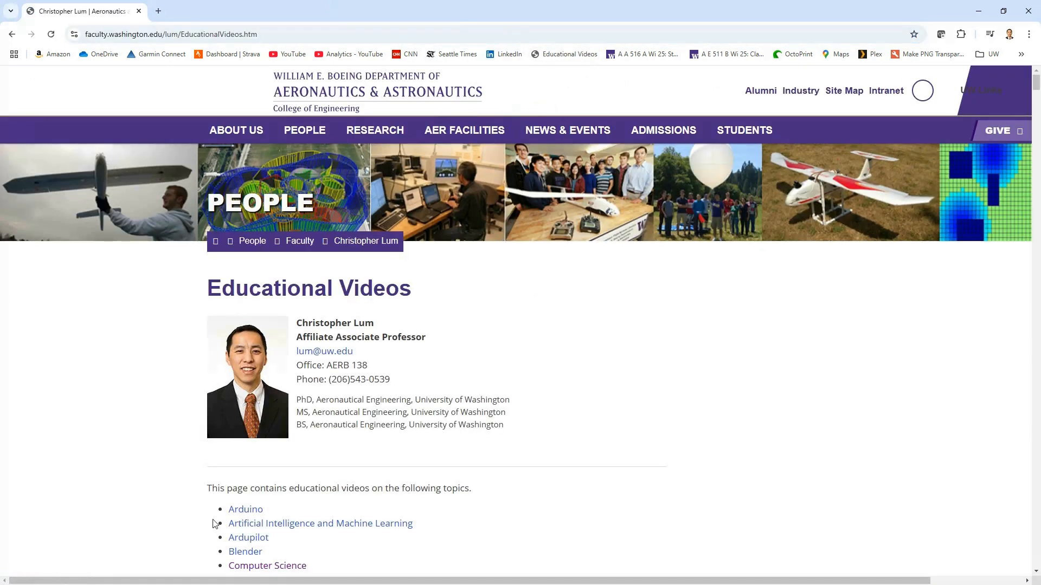
scroll(down, 3)
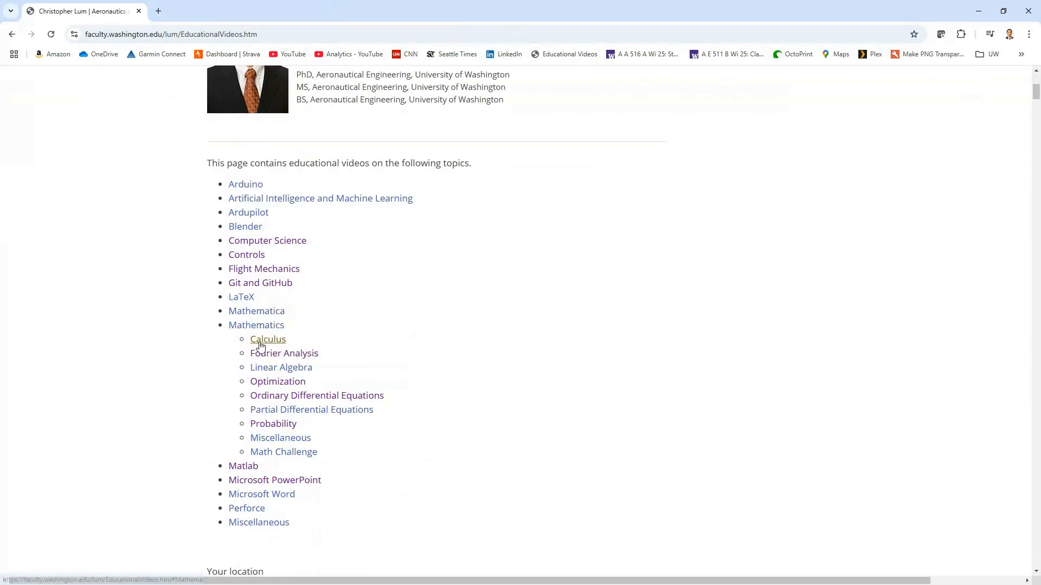
click(242, 465)
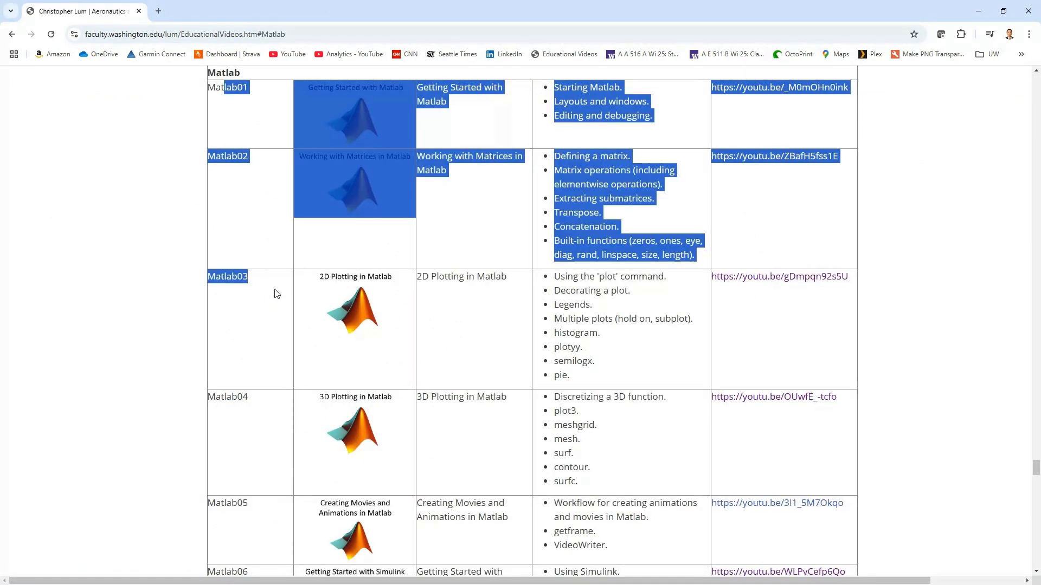
click(593, 16)
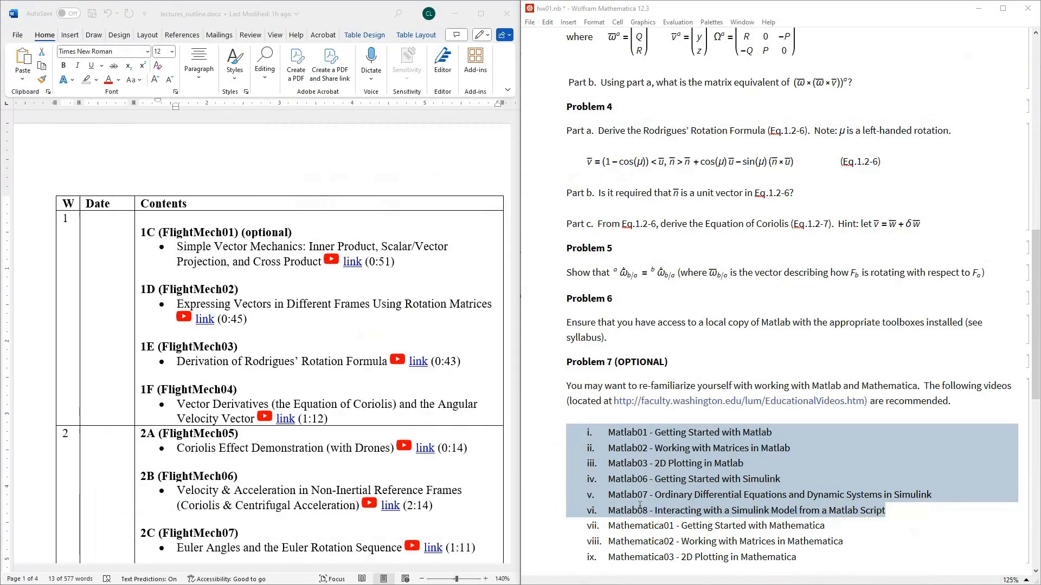
mouse_move(703, 462)
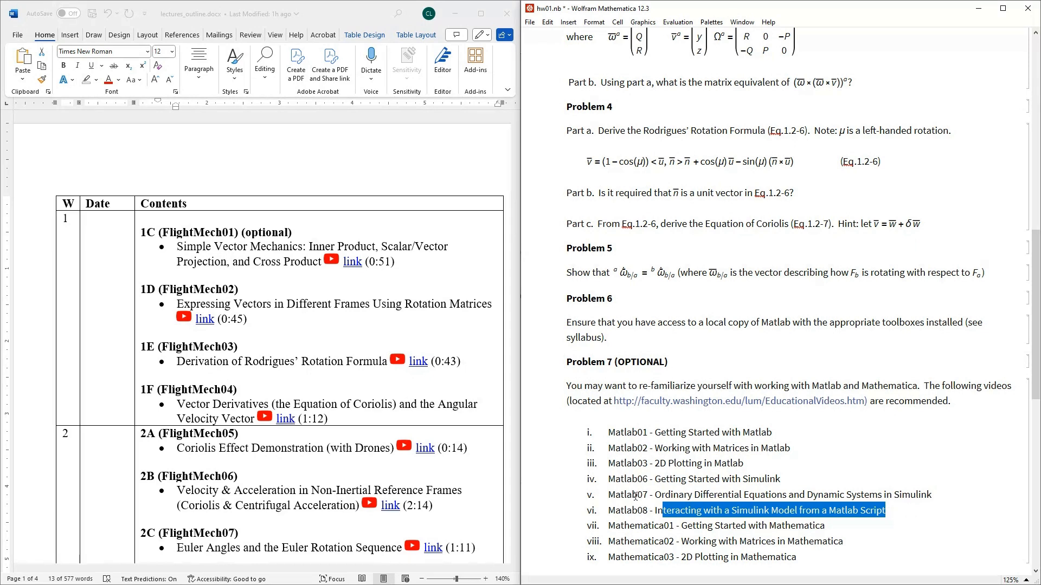
Clear the selection in Problem 7's Matlab video list
click(885, 509)
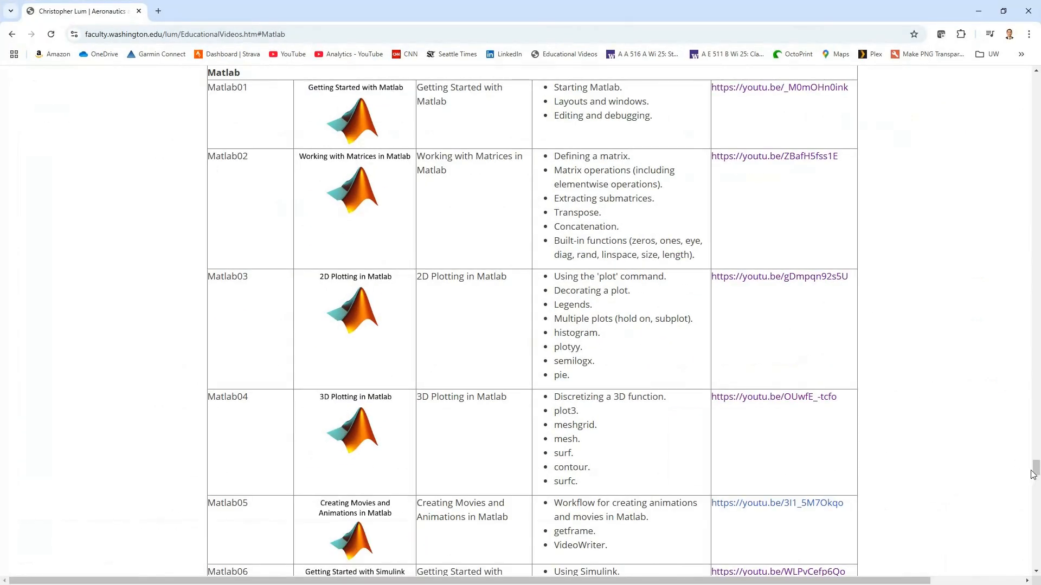
Jump to the Mathematica video table and select the Mathematica03 video id
scroll(up, 3)
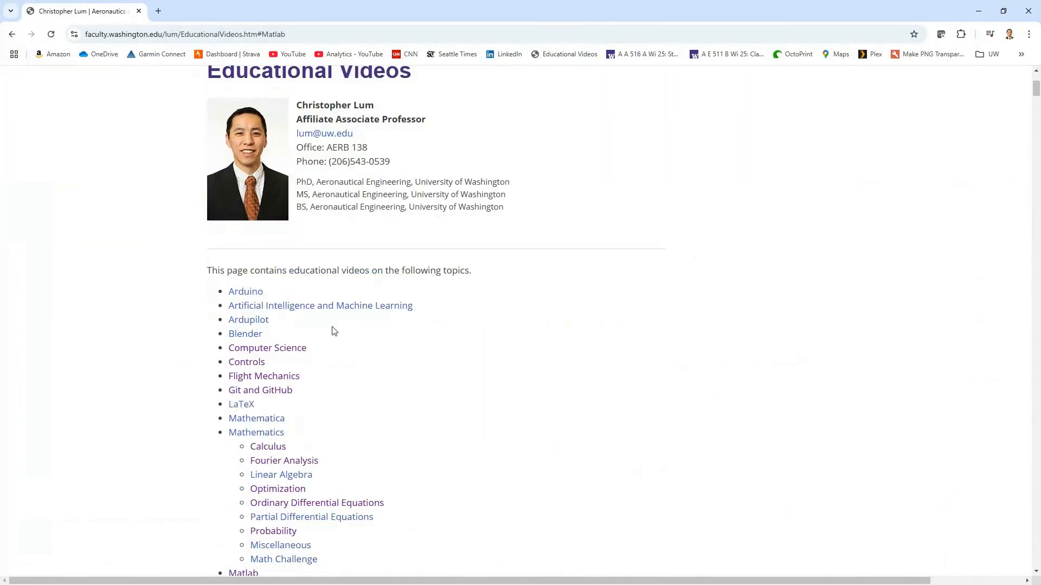
scroll(down, 3)
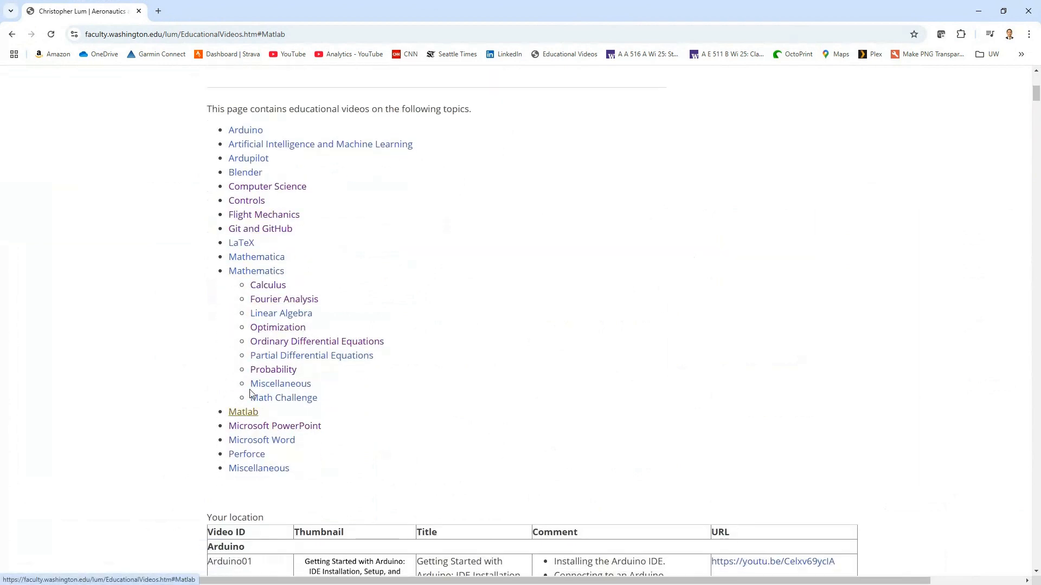
click(256, 257)
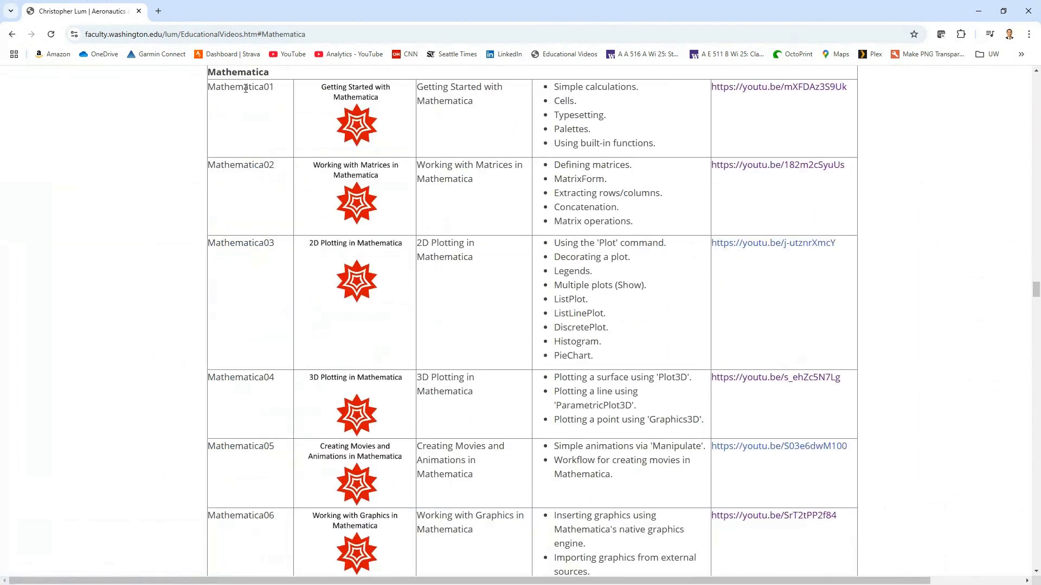
double_click(240, 243)
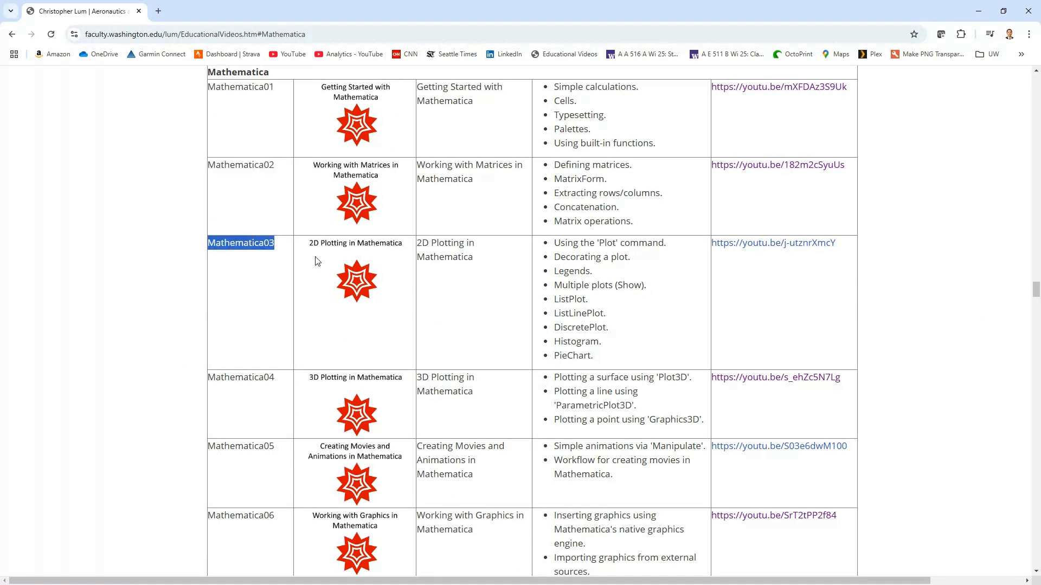
mouse_move(460, 278)
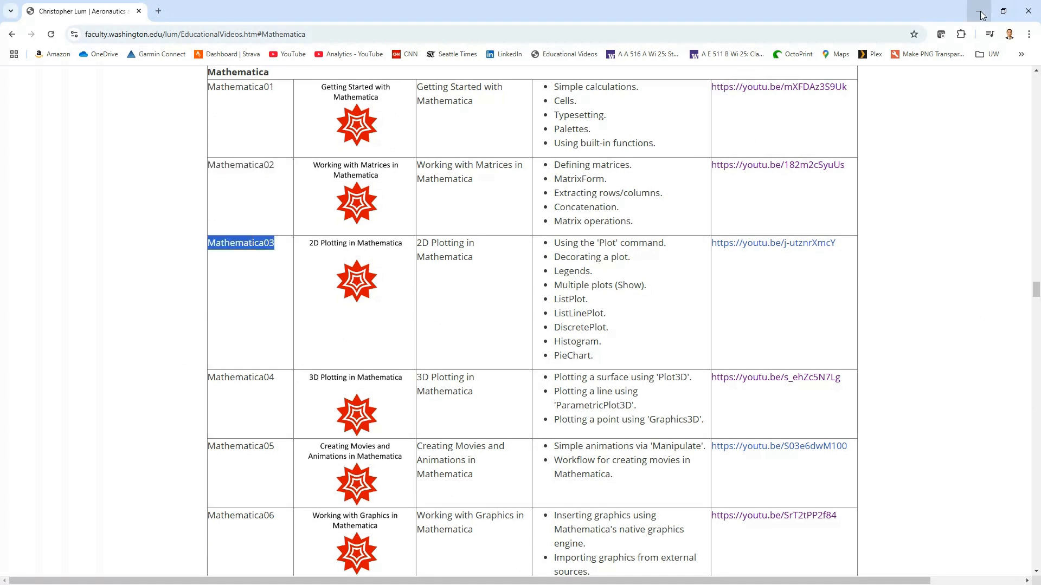
mouse_move(981, 12)
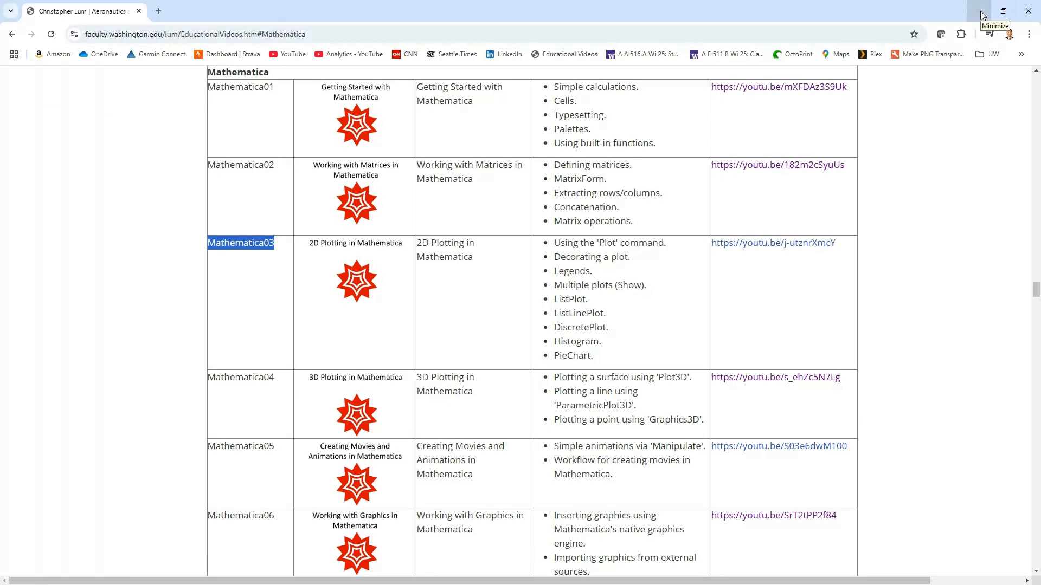
Minimize Chrome and scroll the Homework 1 notebook back up to its title
click(979, 10)
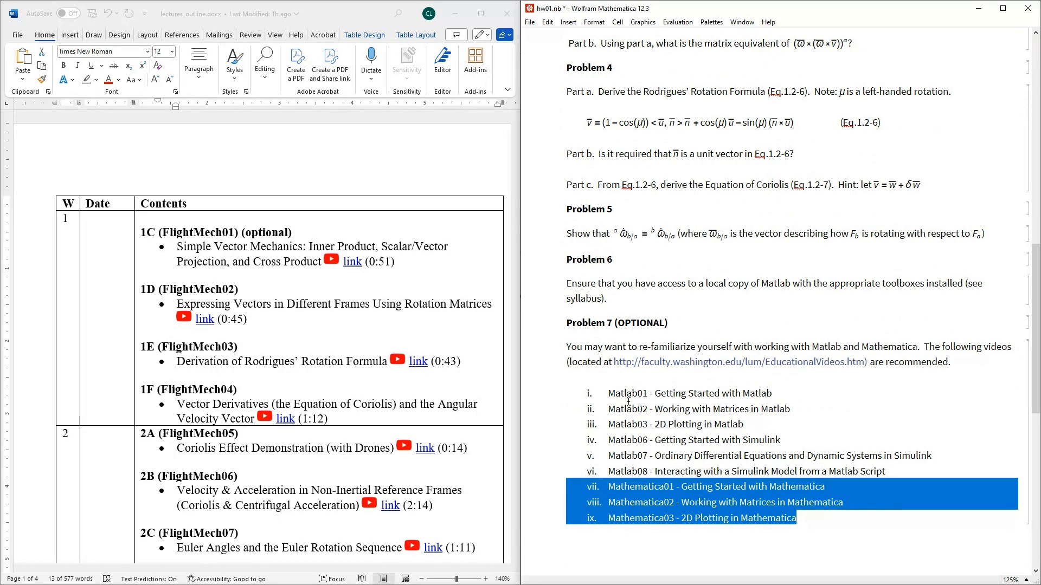
mouse_move(394, 408)
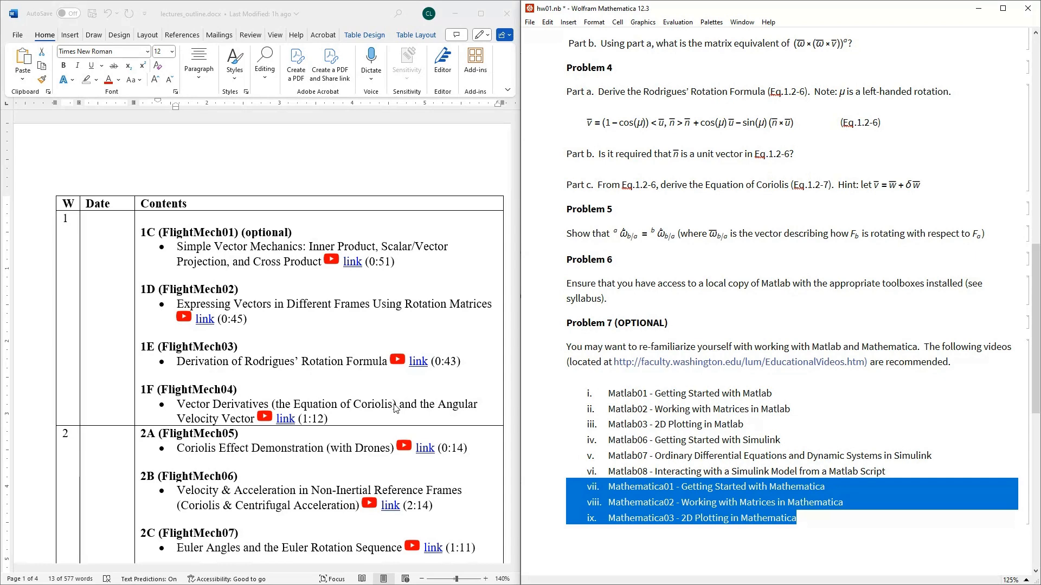
scroll(up, 3)
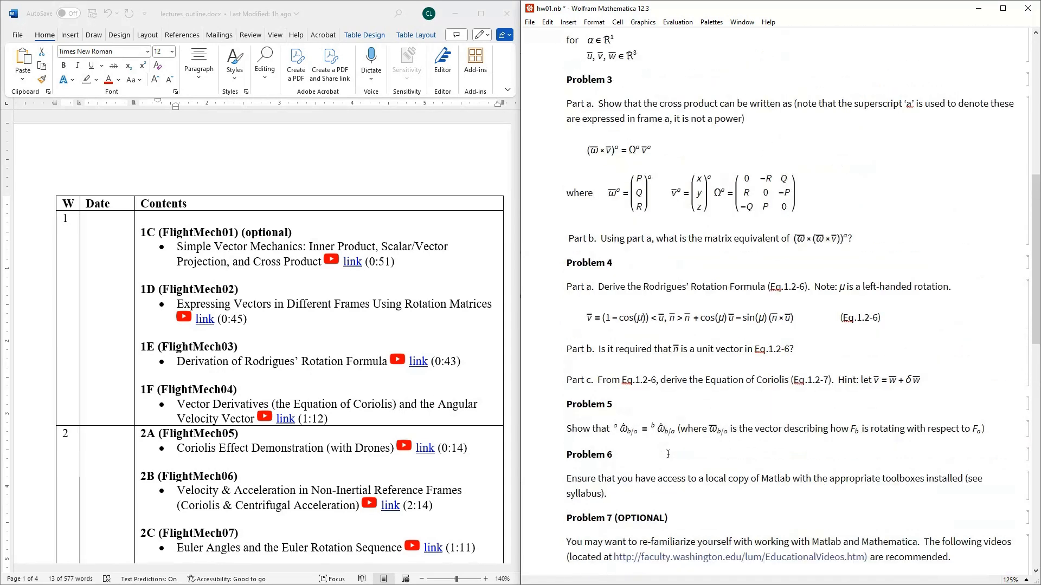
scroll(up, 3)
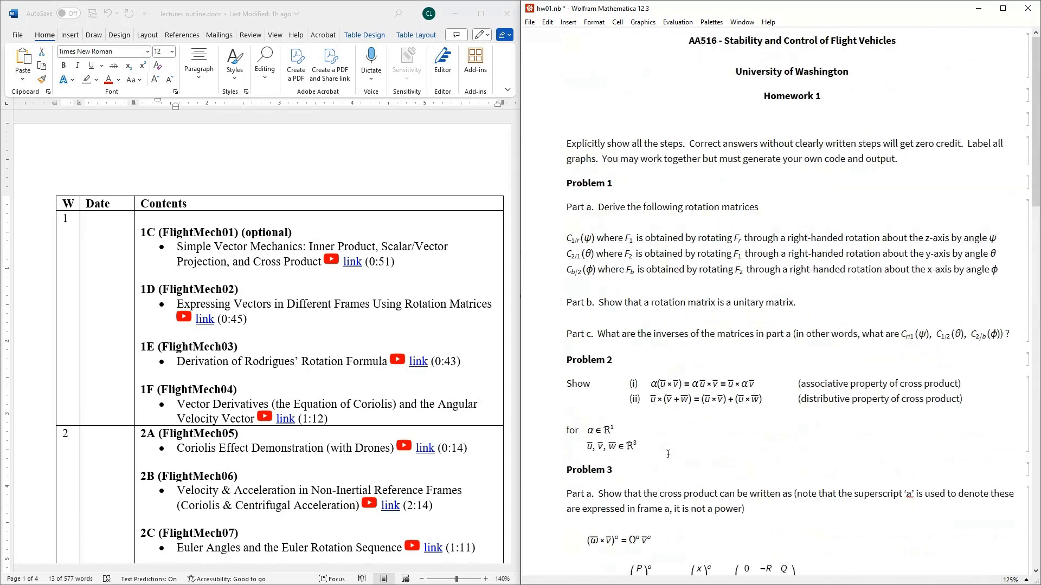